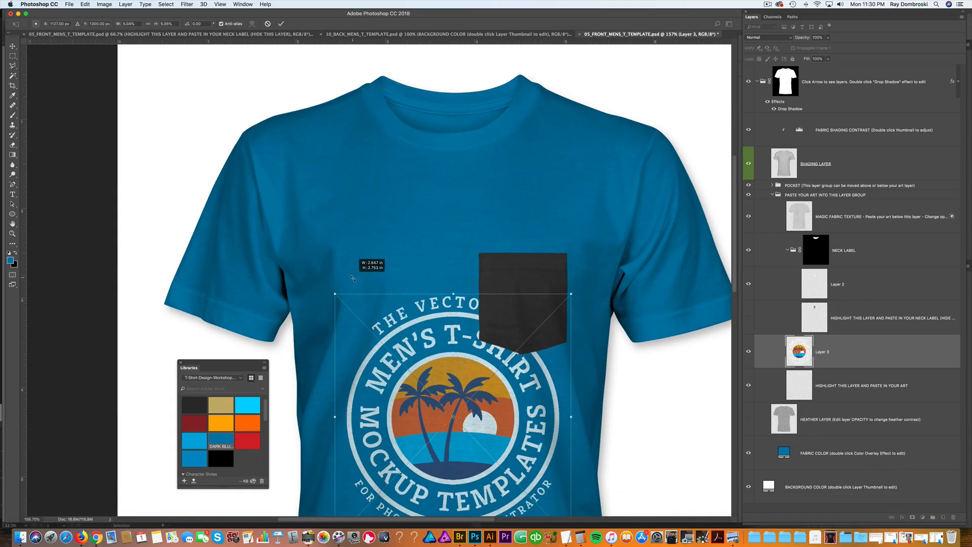
- Scale the circular logo up and commit it centred across the blue T-shirt's chest
left_click_drag(571, 295, 568, 168)
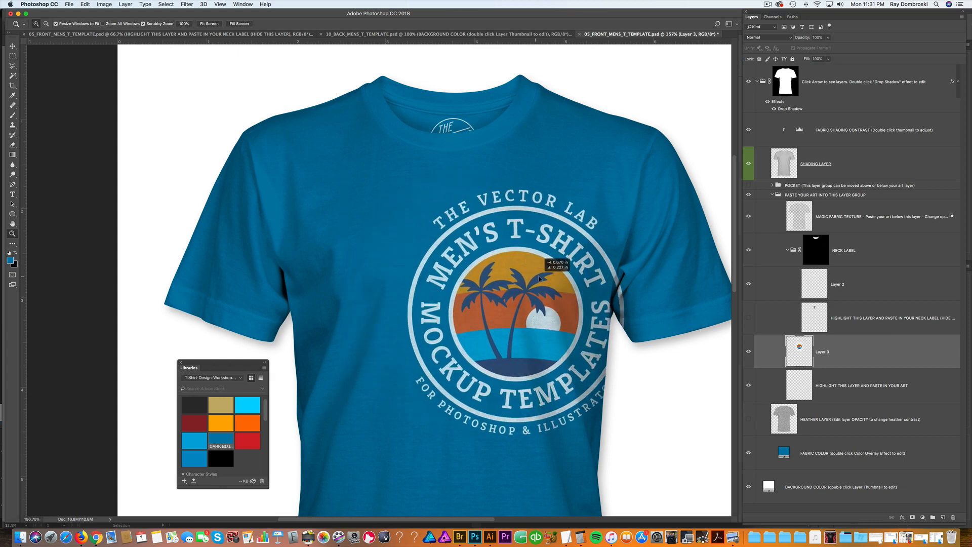
left_click(186, 4)
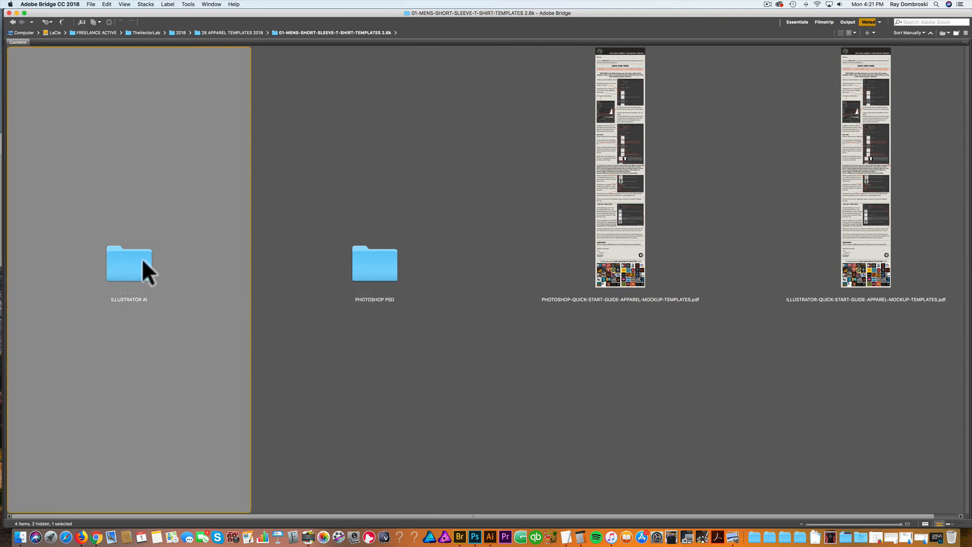
left_click(375, 263)
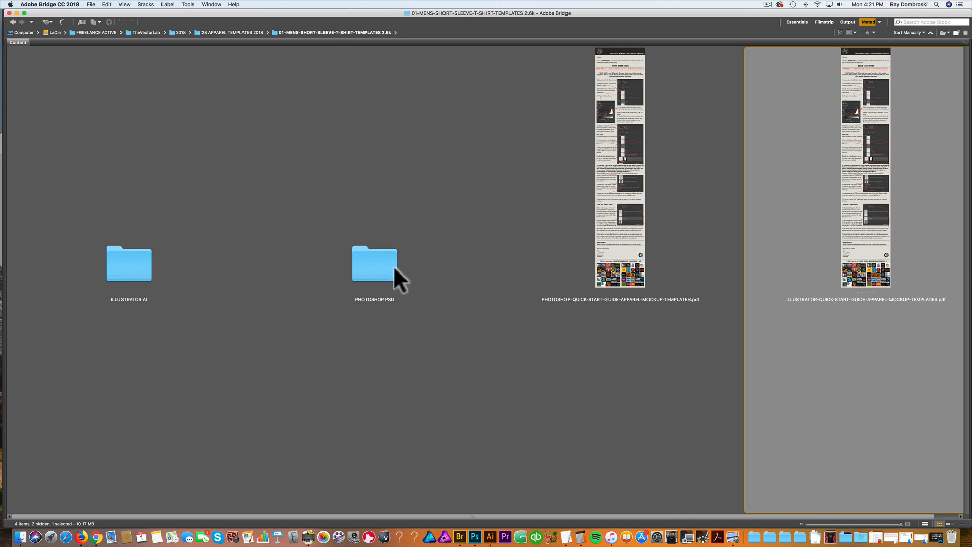
- Enter the PHOTOSHOP PSD folder and pick the 05_FRONT_MENS_T_TEMPLATE.psd white front T-shirt file
double_click(374, 261)
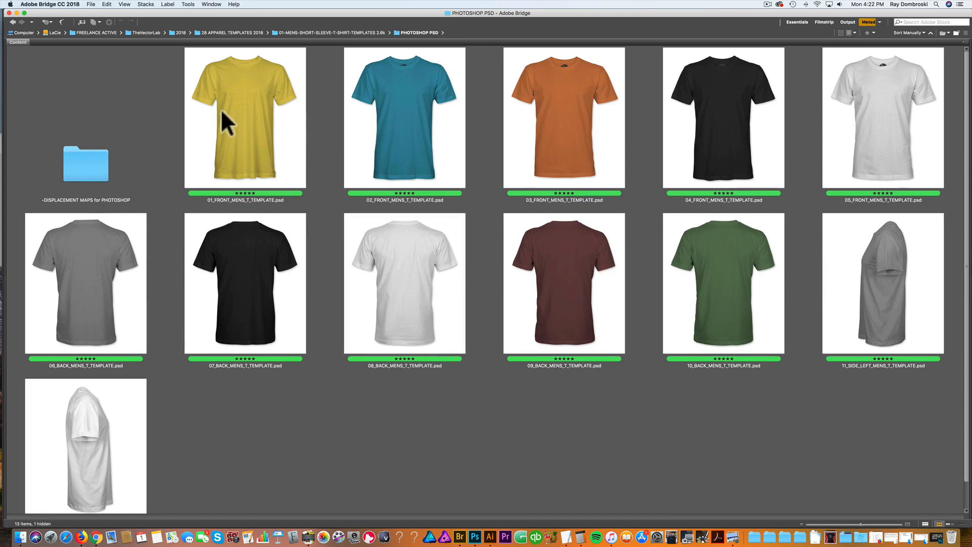
mouse_move(162, 331)
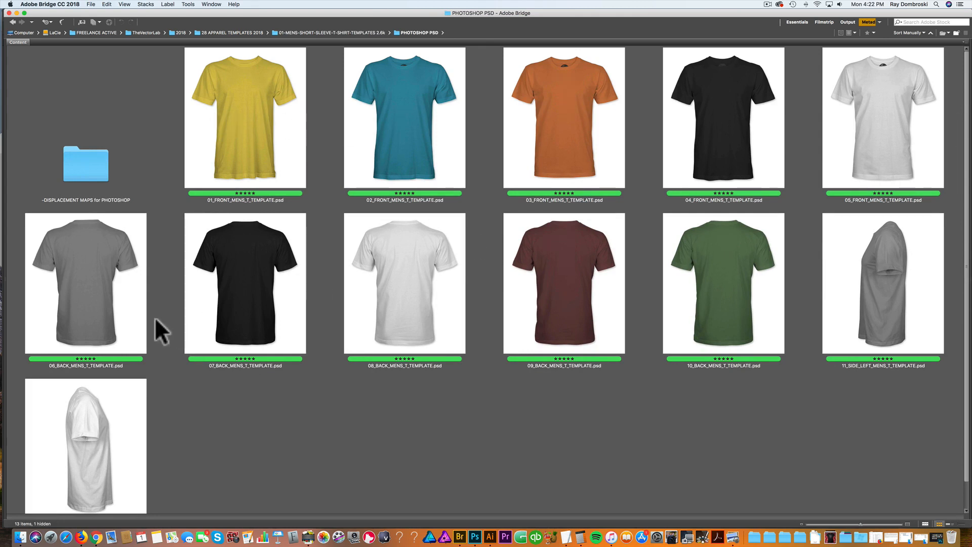
mouse_move(884, 309)
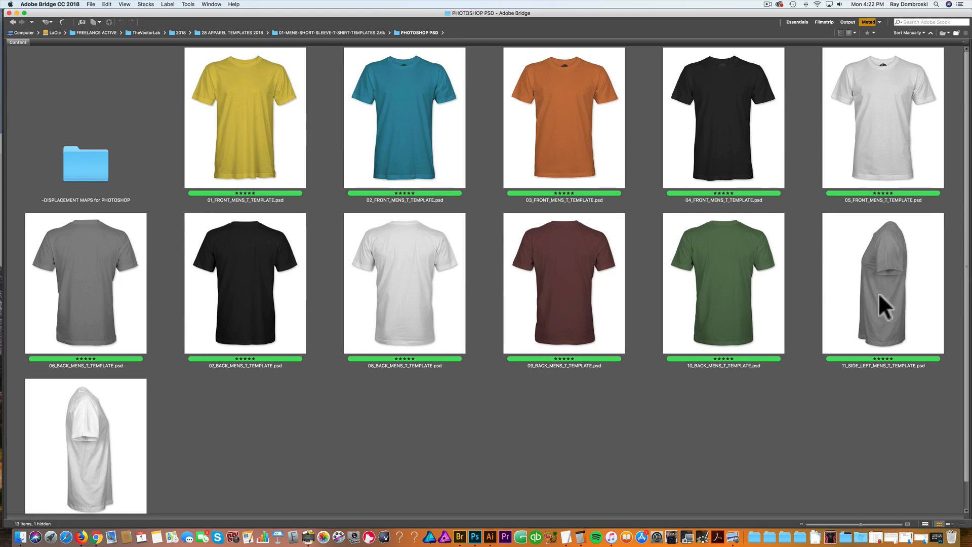
mouse_move(124, 428)
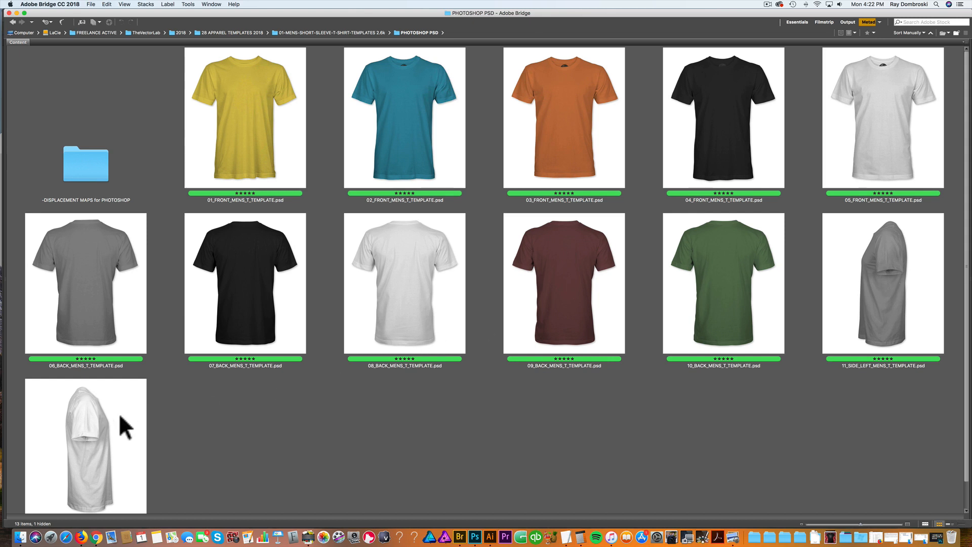
mouse_move(908, 127)
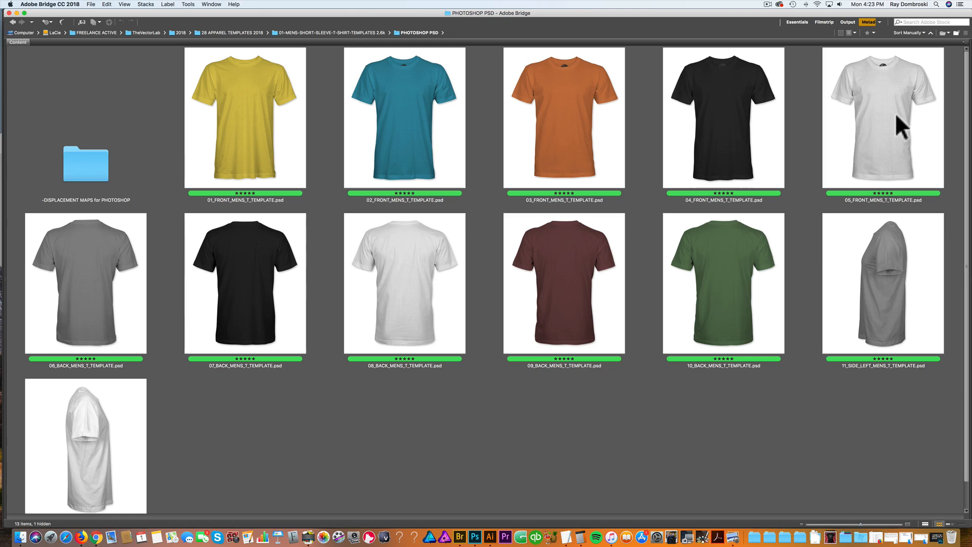
left_click(883, 117)
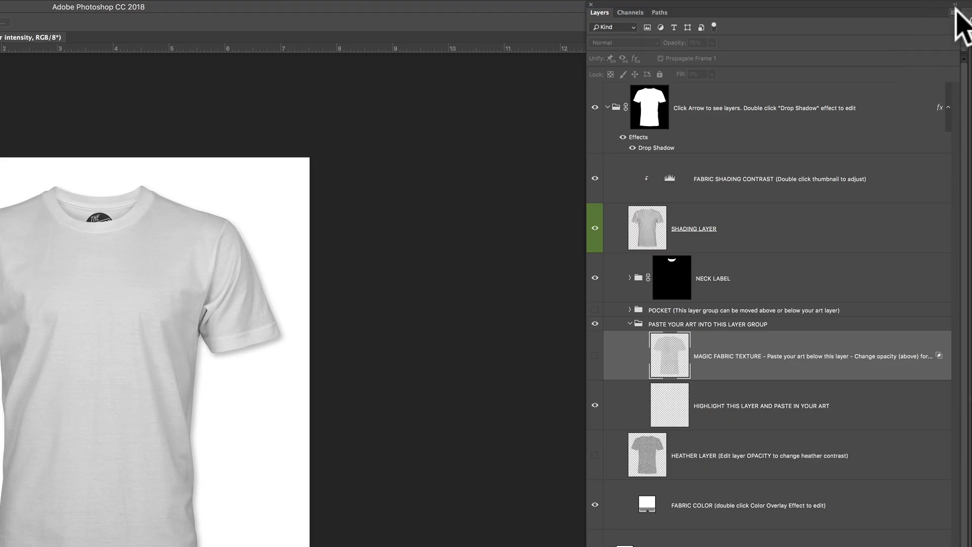
- Review the Layers panel's Thumbnail Size options in Panel Options and close the dialog
left_click(954, 12)
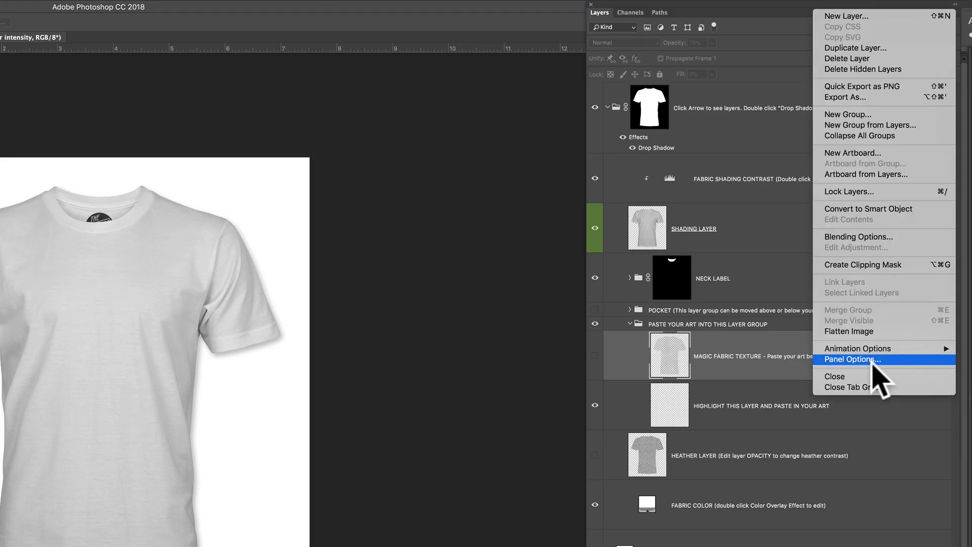
left_click(854, 359)
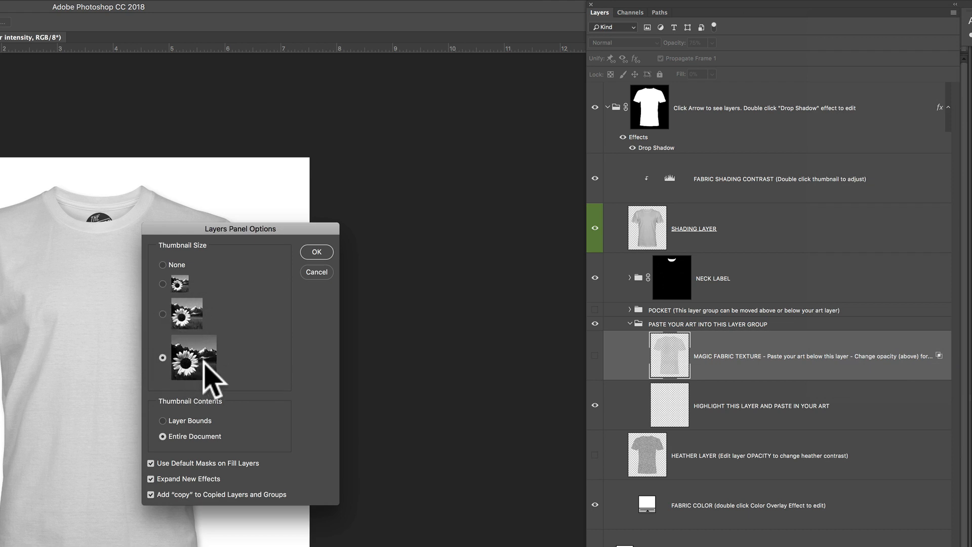
mouse_move(323, 286)
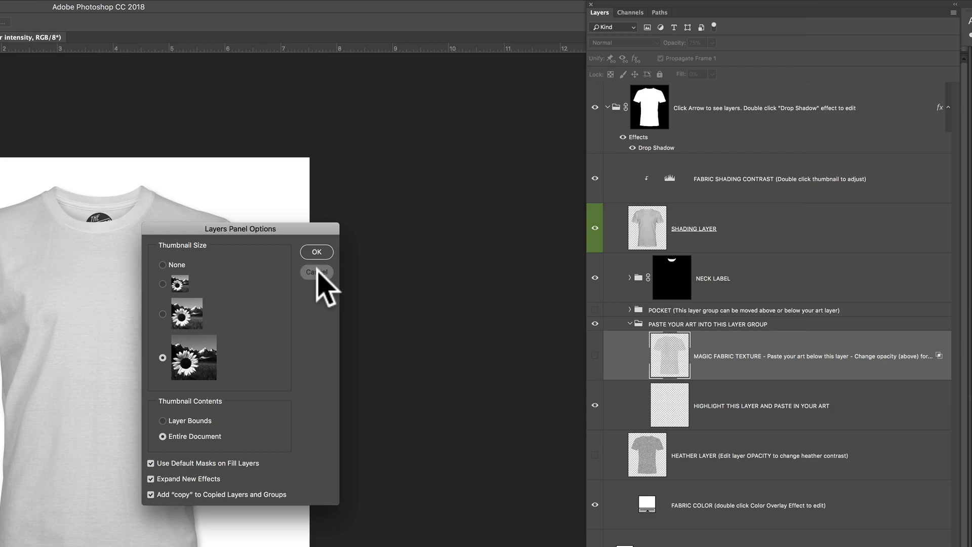
left_click(316, 271)
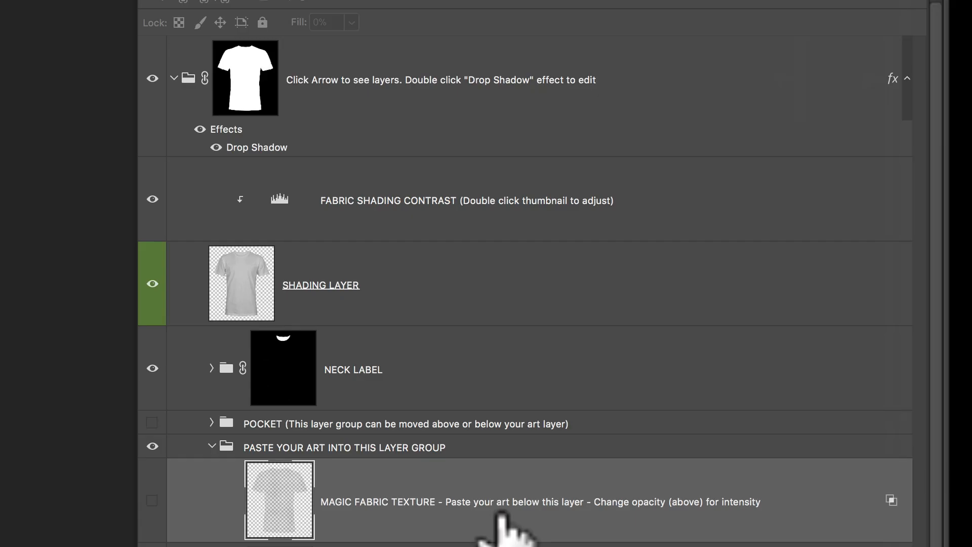
mouse_move(509, 526)
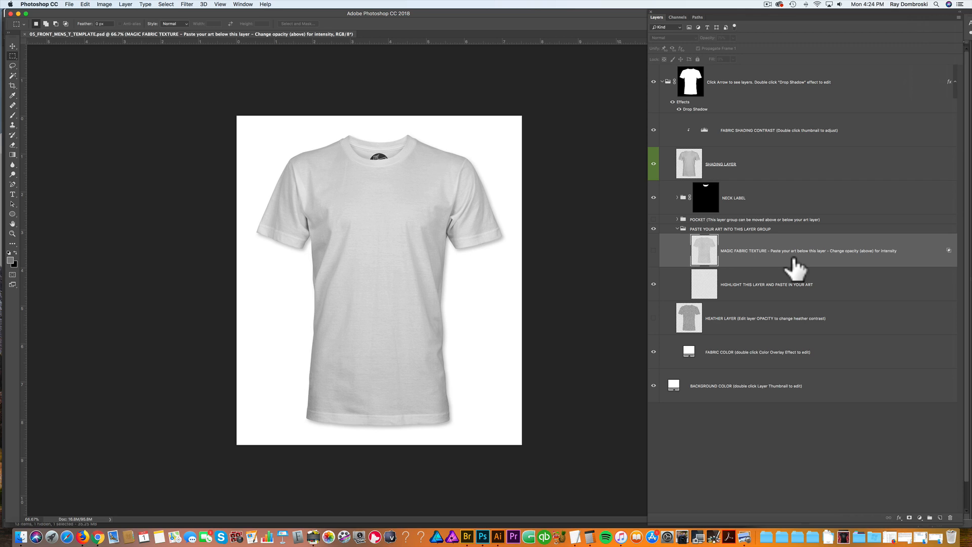
mouse_move(741, 103)
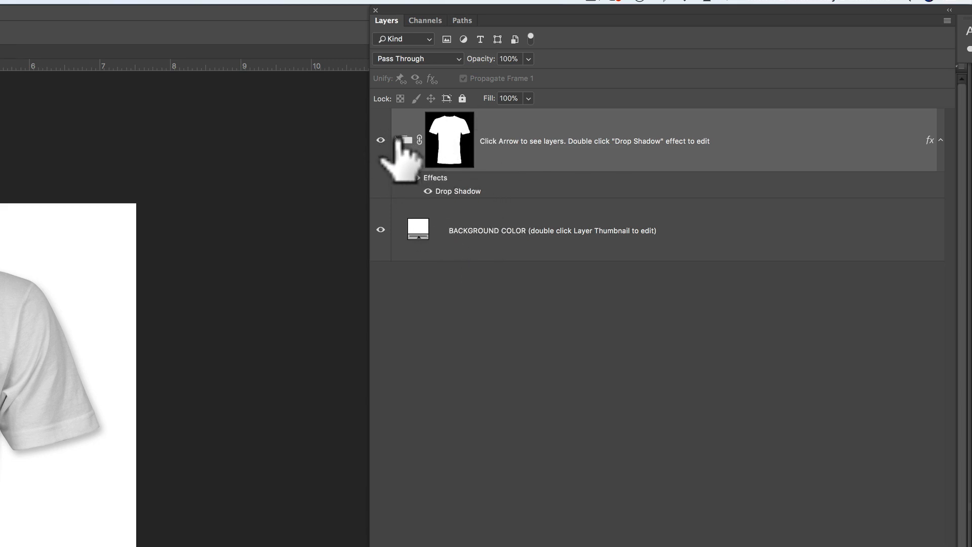
left_click(396, 139)
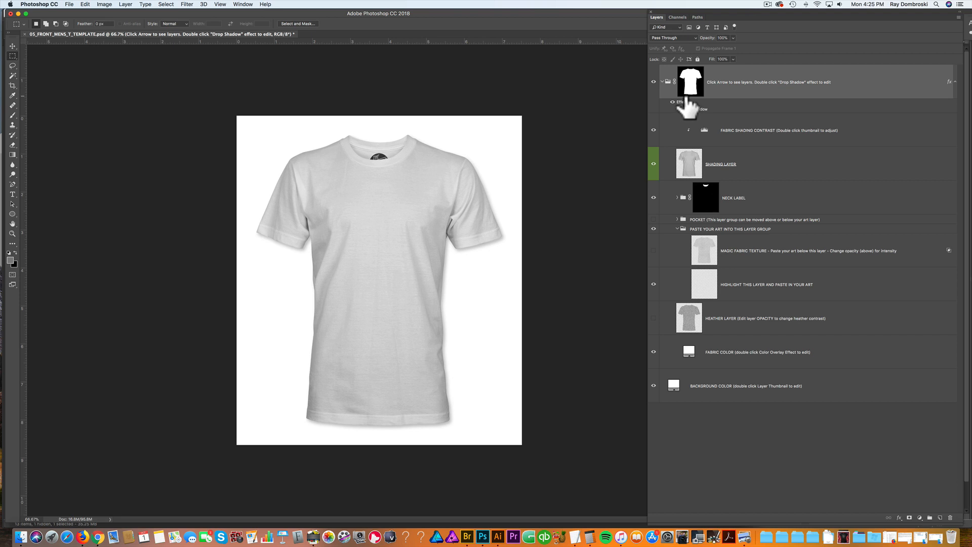
mouse_move(678, 105)
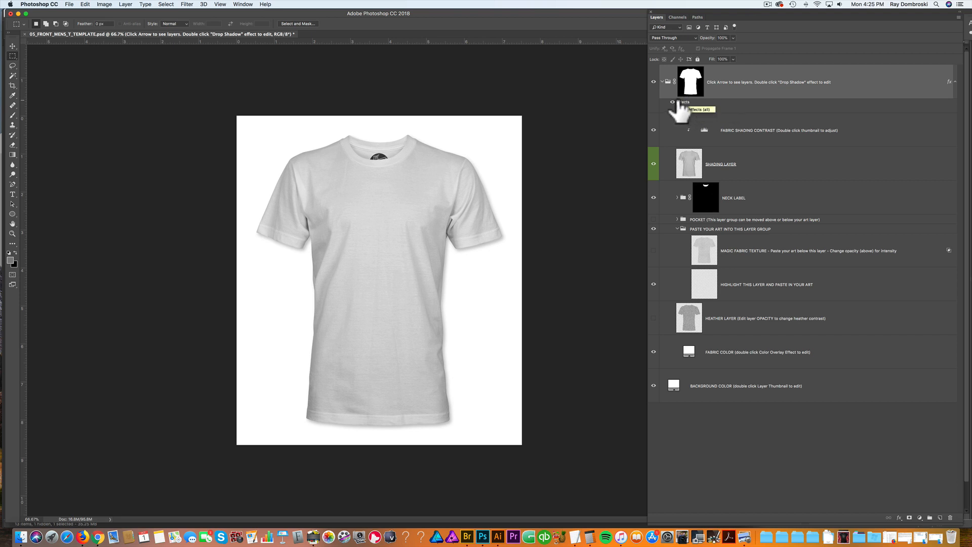
left_click(673, 101)
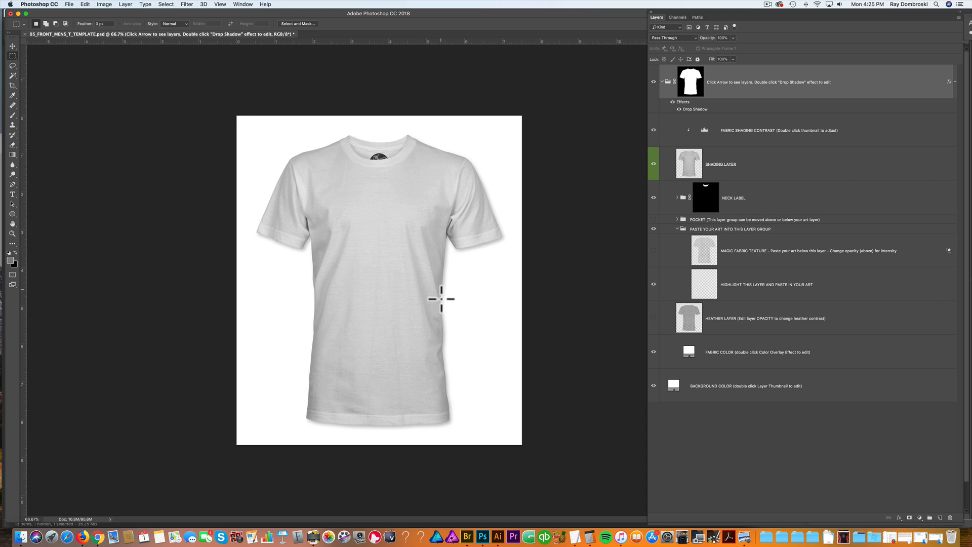
mouse_move(446, 416)
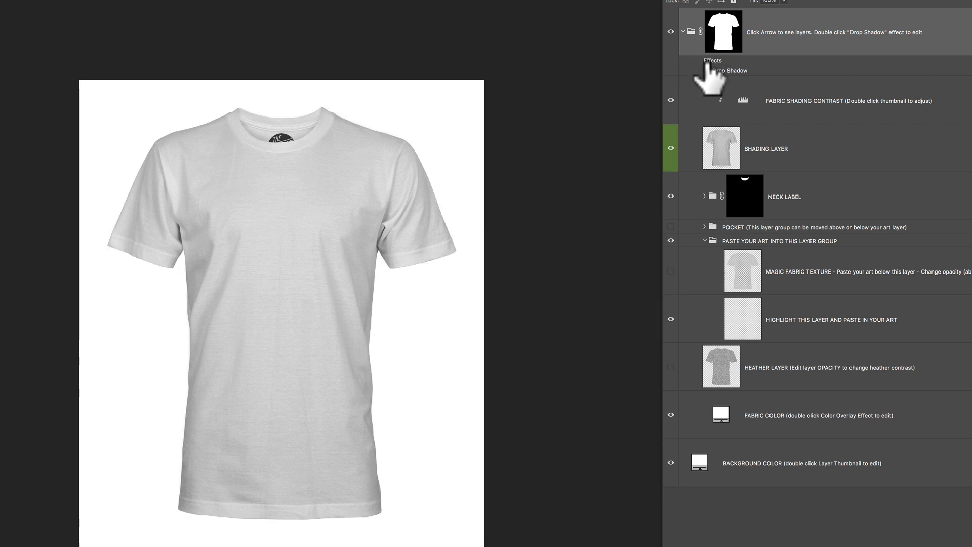
left_click(697, 70)
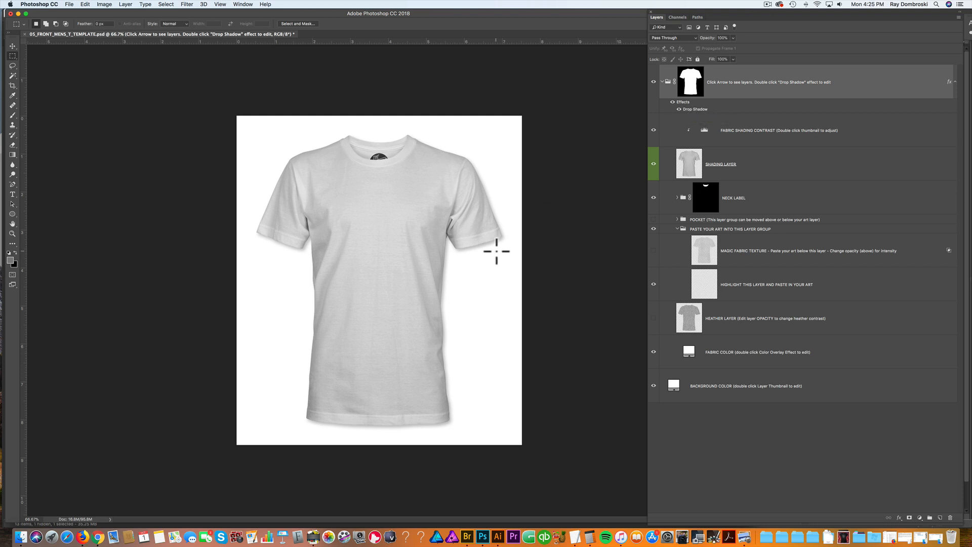
left_click(673, 110)
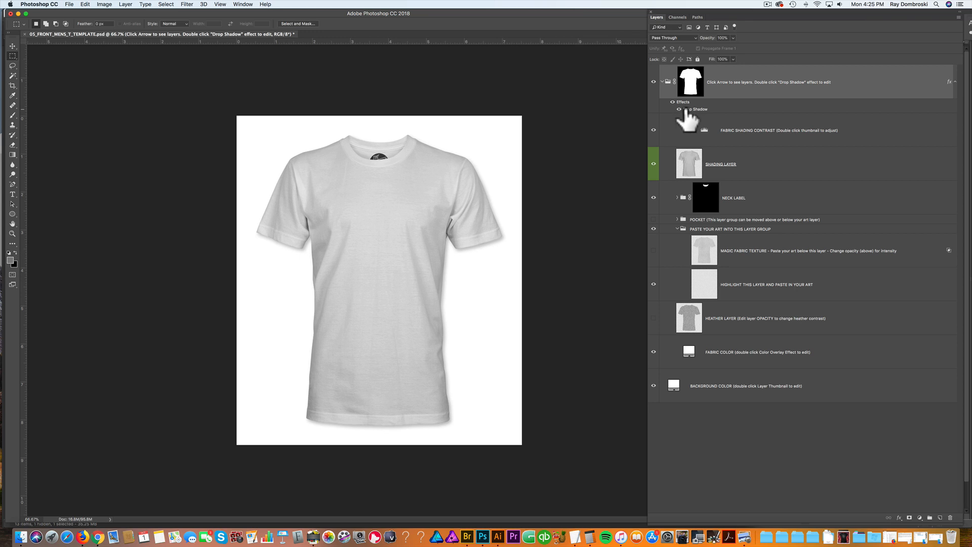
- Adjust the Opacity slider of the mockup group's Drop Shadow layer style
double_click(699, 110)
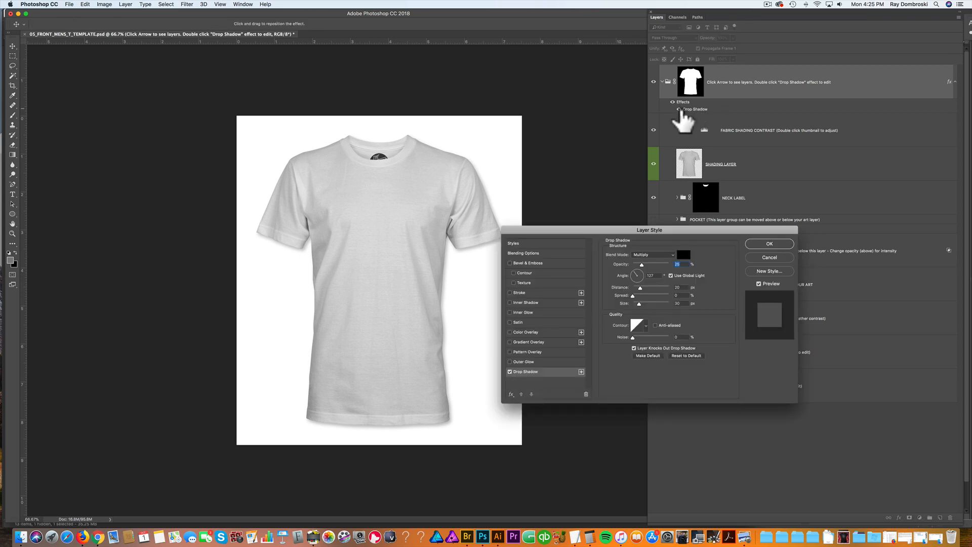
mouse_move(659, 280)
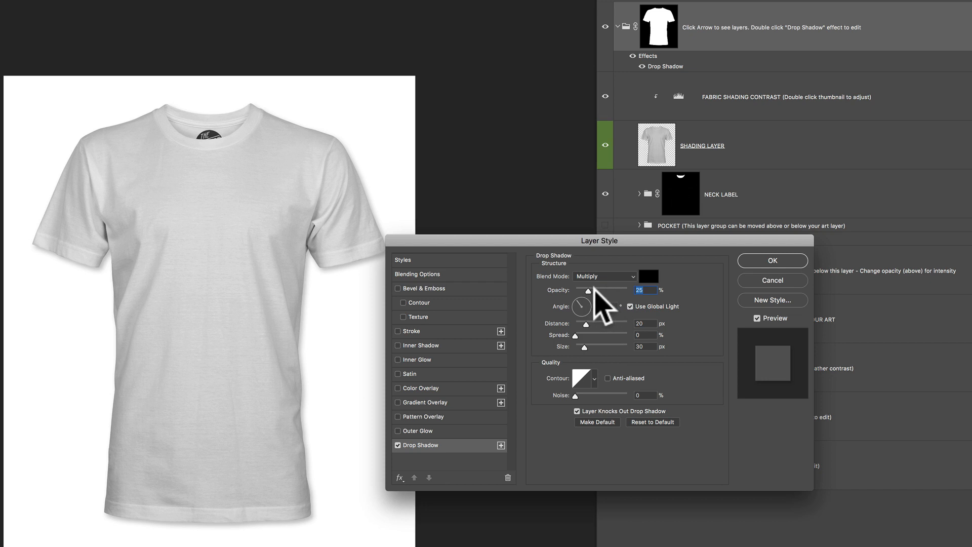
left_click_drag(585, 291, 606, 291)
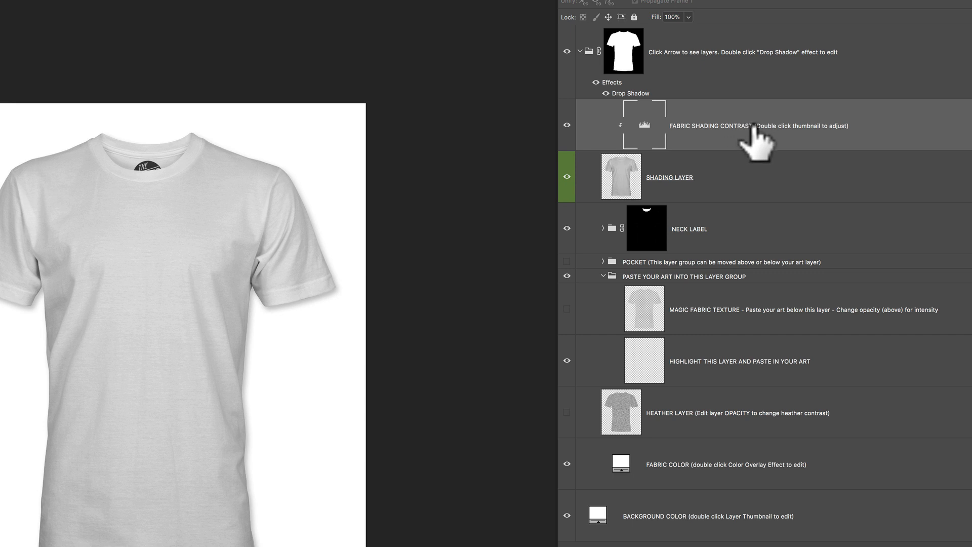
mouse_move(843, 137)
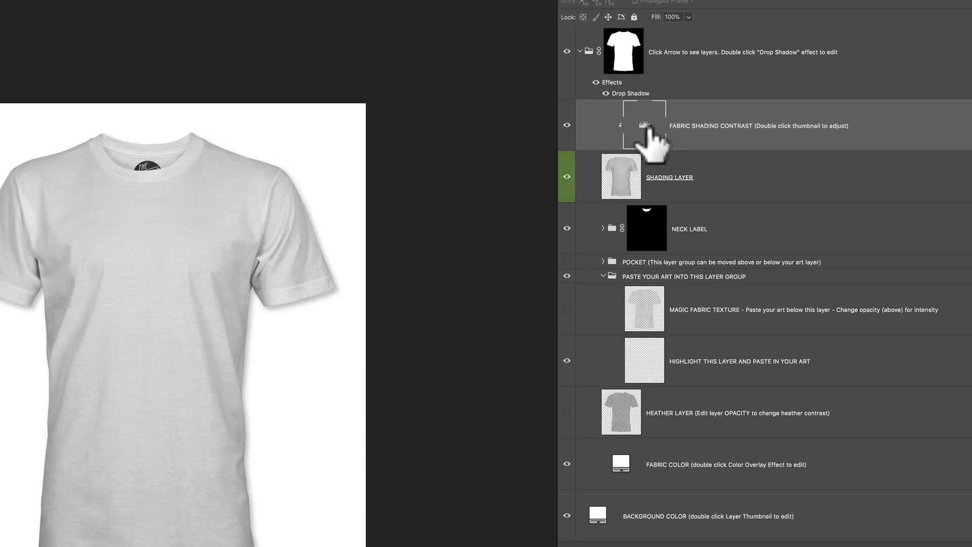
mouse_move(645, 128)
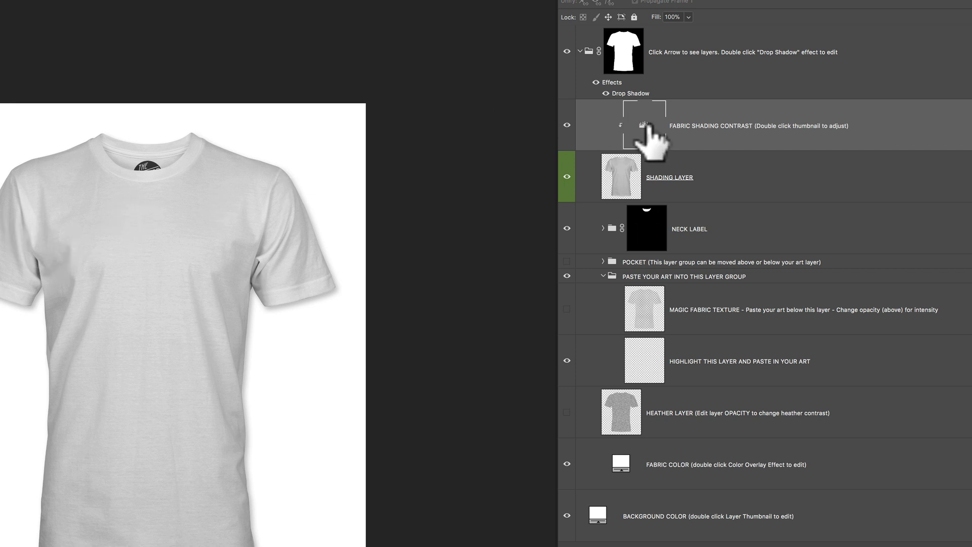
- Set the Fabric Shading Contrast Levels inputs to about 30 black and 213 white for darker folds
double_click(645, 126)
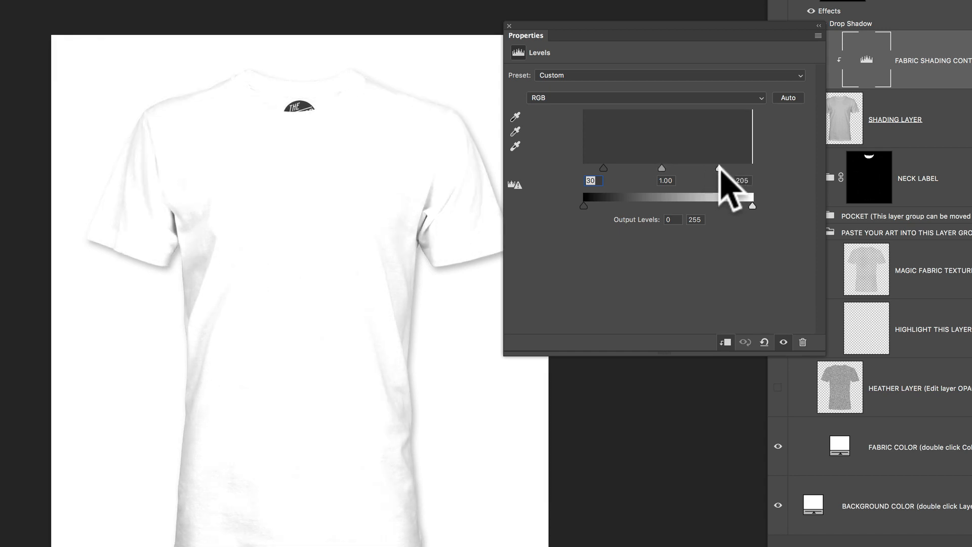
left_click_drag(721, 167, 718, 167)
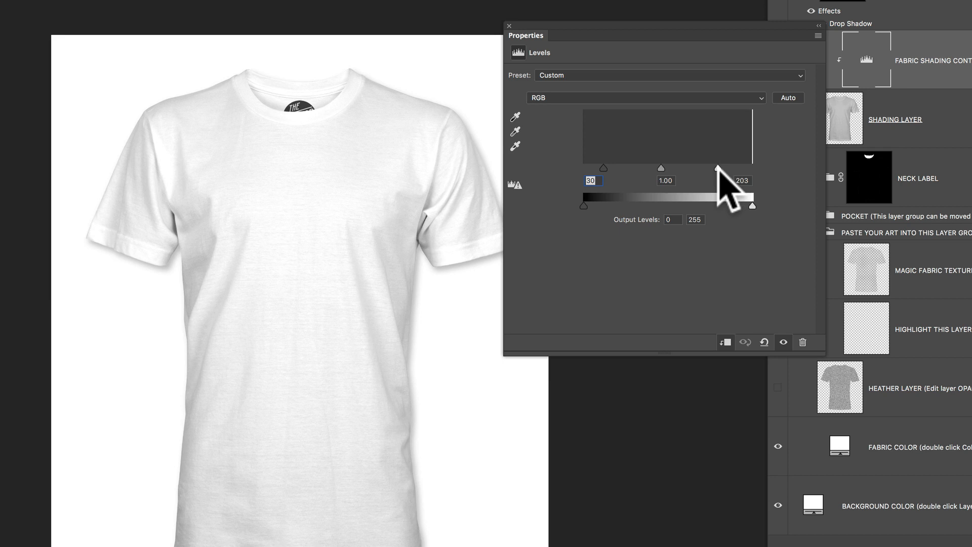
left_click_drag(717, 169, 732, 170)
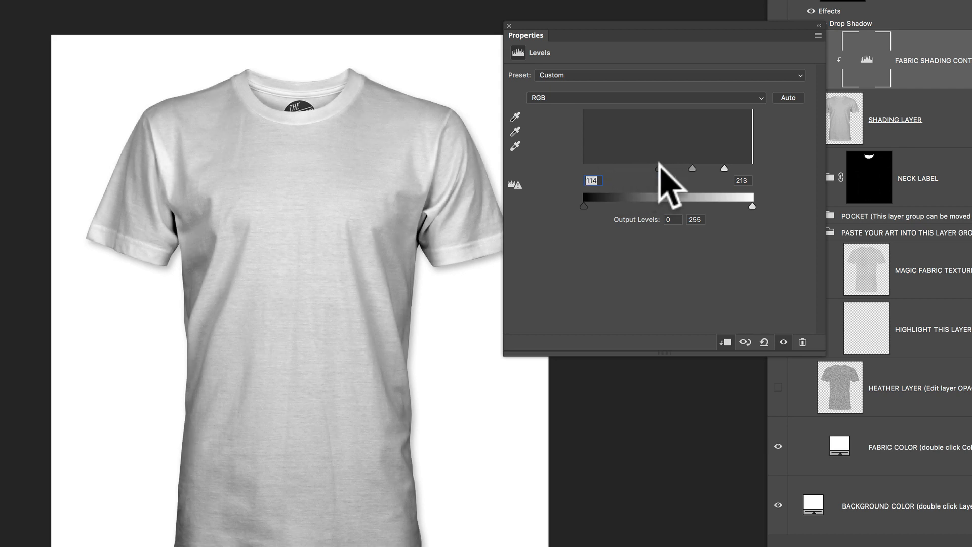
left_click_drag(660, 168, 656, 168)
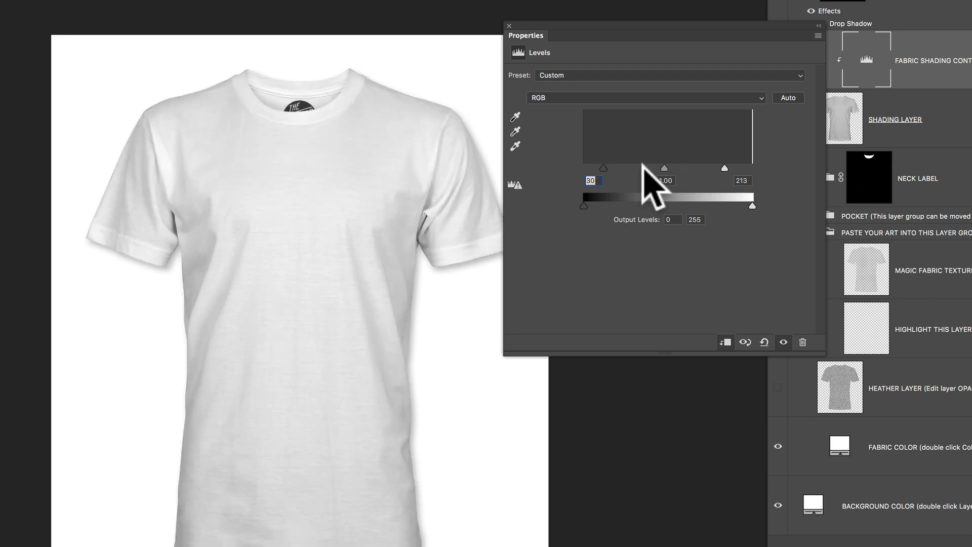
left_click_drag(663, 168, 688, 168)
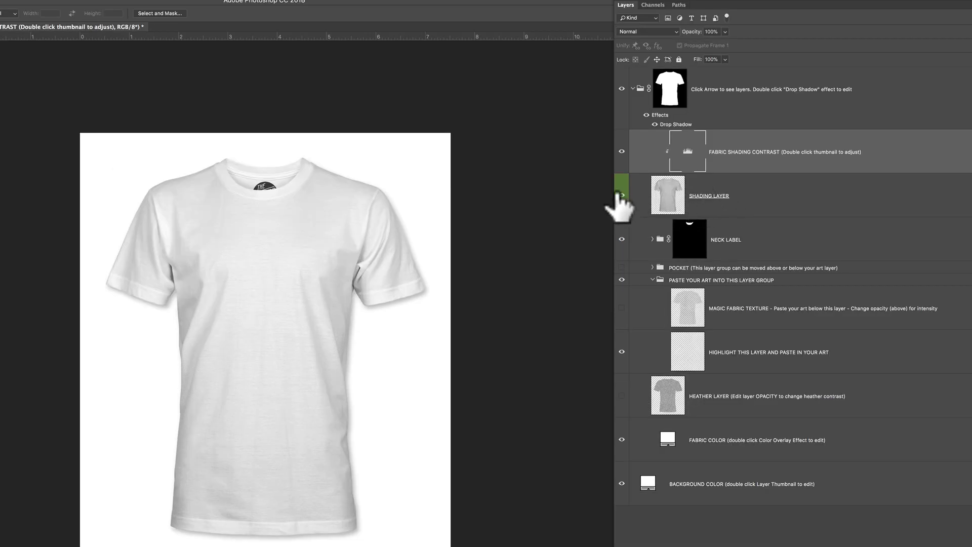
- Zoom into the collar and target the neck label placeholder layer inside the expanded NECK LABEL group
left_click(621, 195)
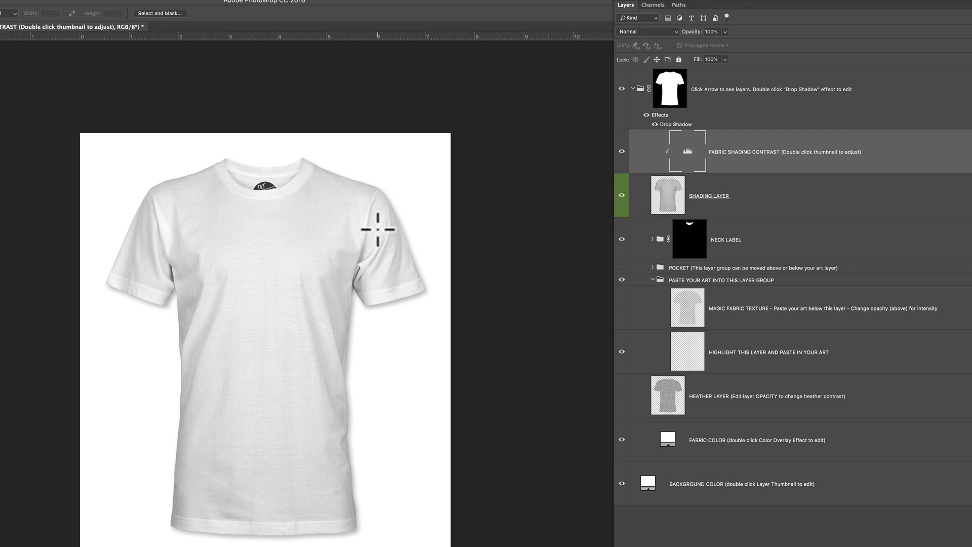
mouse_move(383, 234)
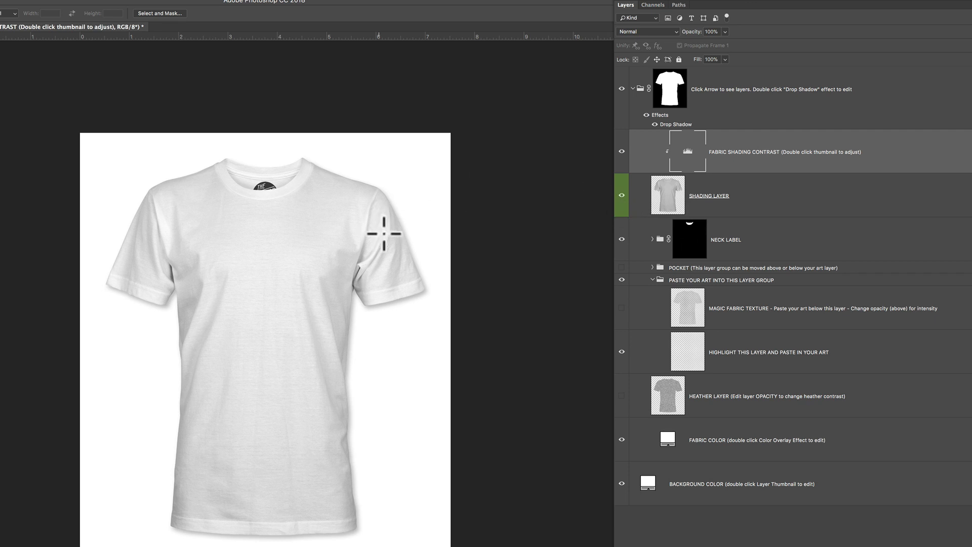
left_click(621, 196)
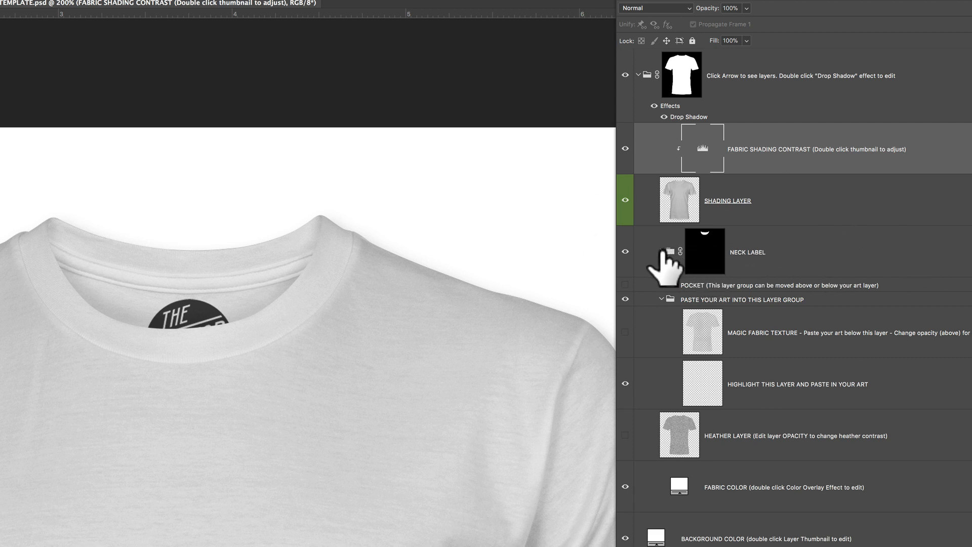
left_click(661, 251)
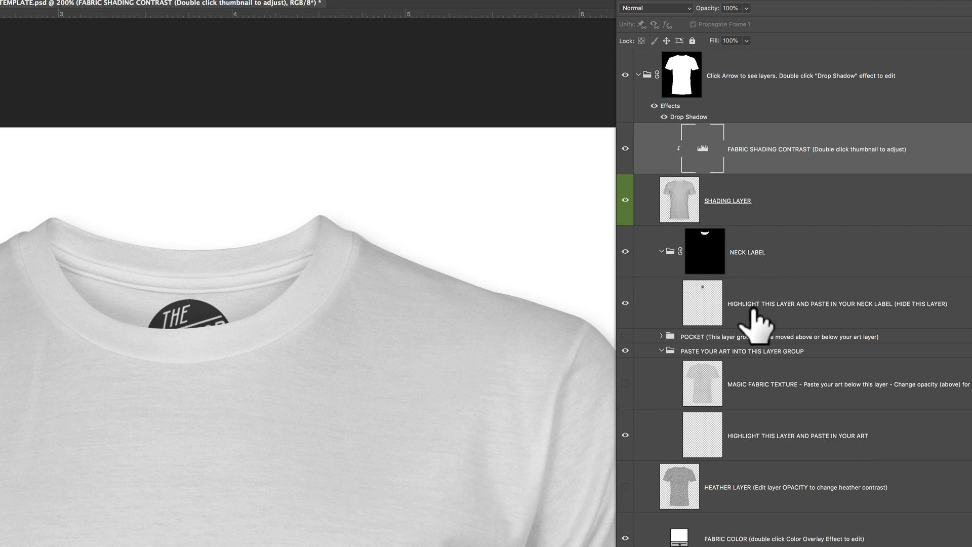
left_click(806, 303)
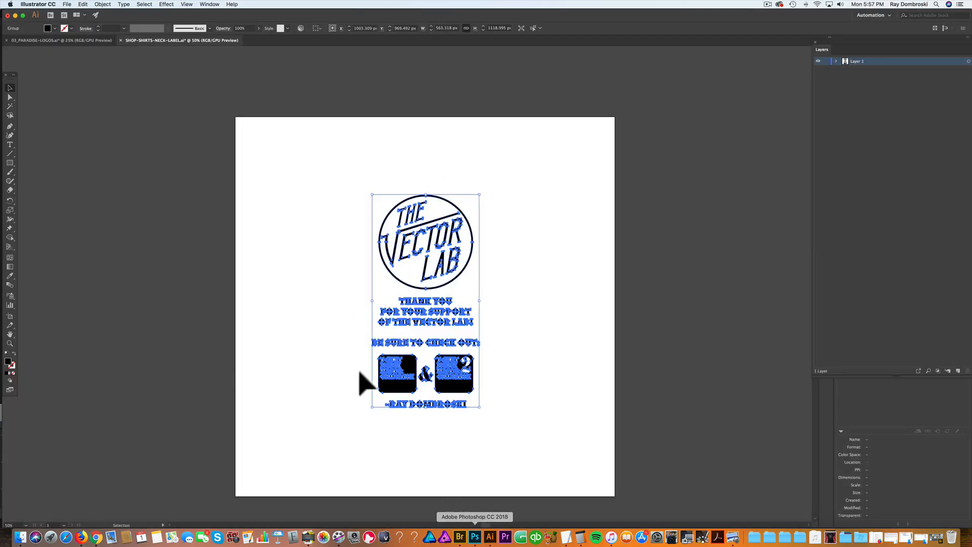
- Select and copy the whole Vector Lab neck label artwork, then return to Photoshop
left_click(534, 432)
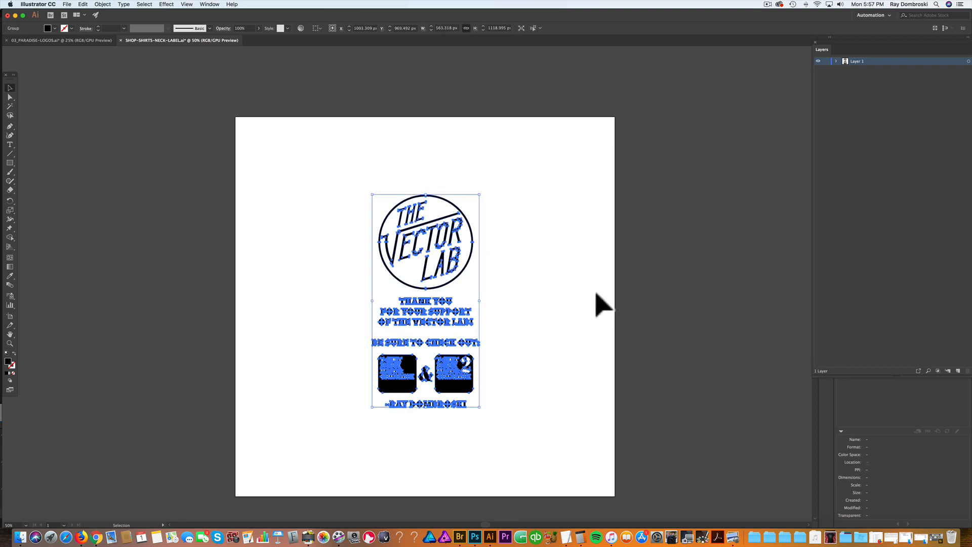
mouse_move(490, 537)
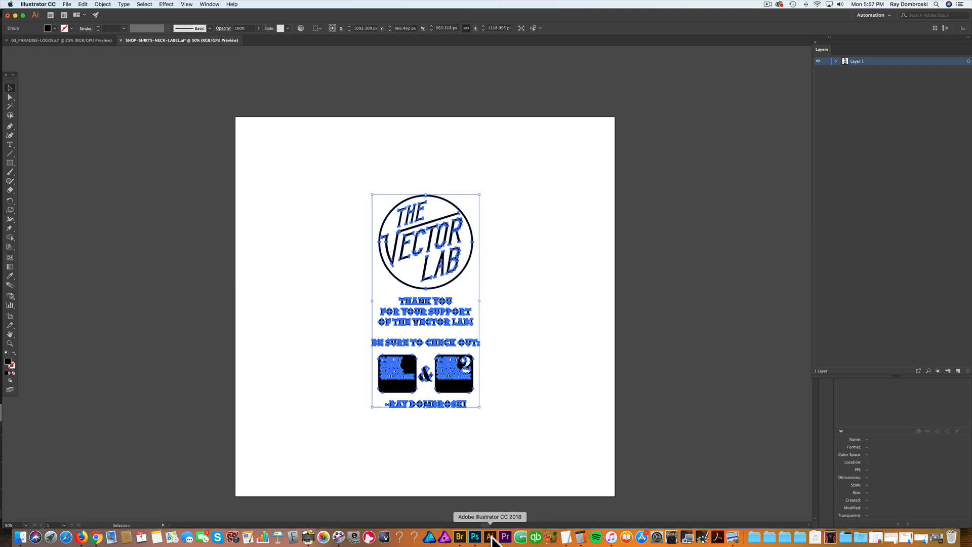
left_click(475, 537)
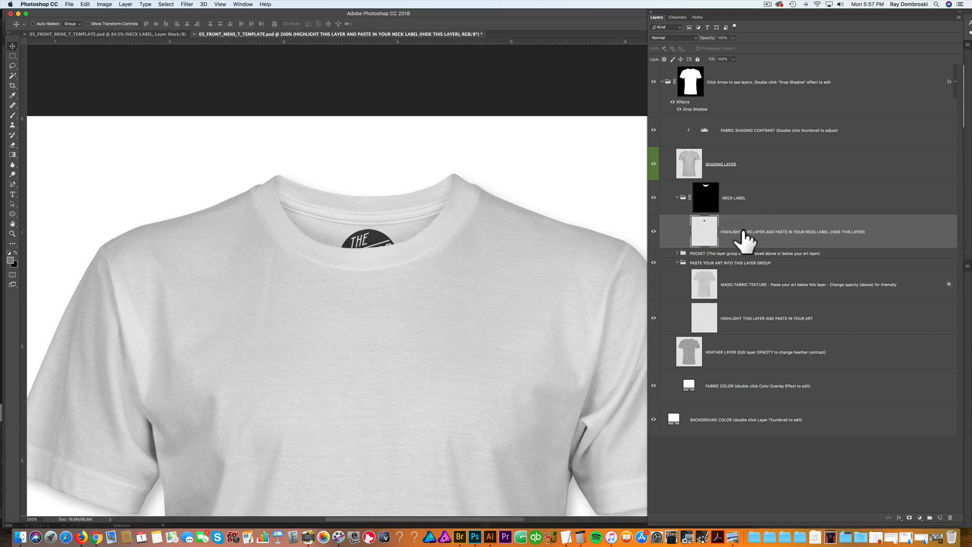
mouse_move(831, 243)
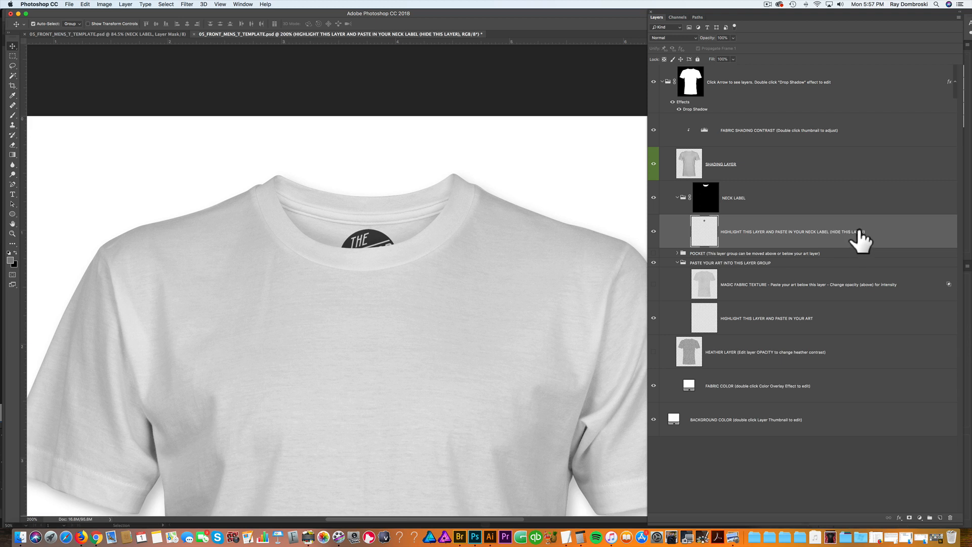
- Paste the copied neck label artwork as pixels into the neck label group
key("cmd+v")
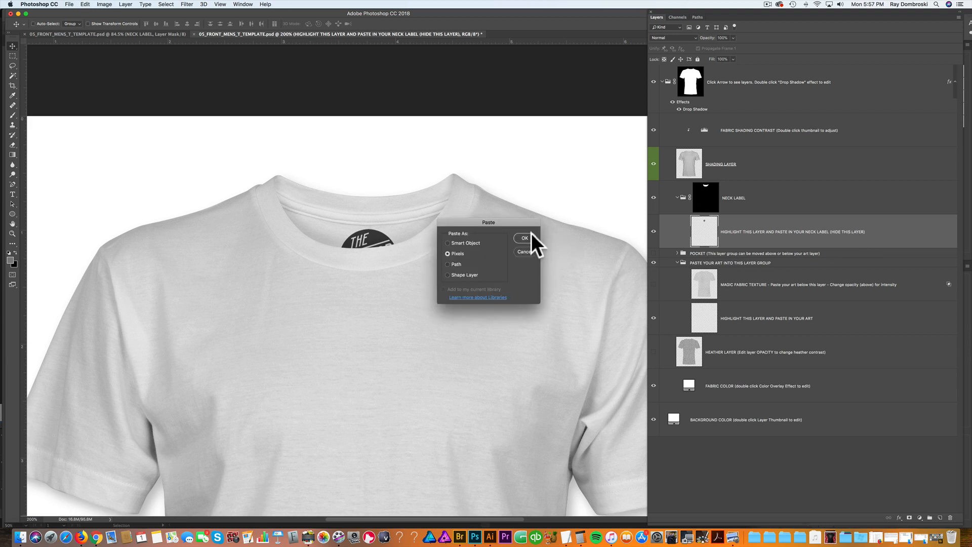
left_click(524, 238)
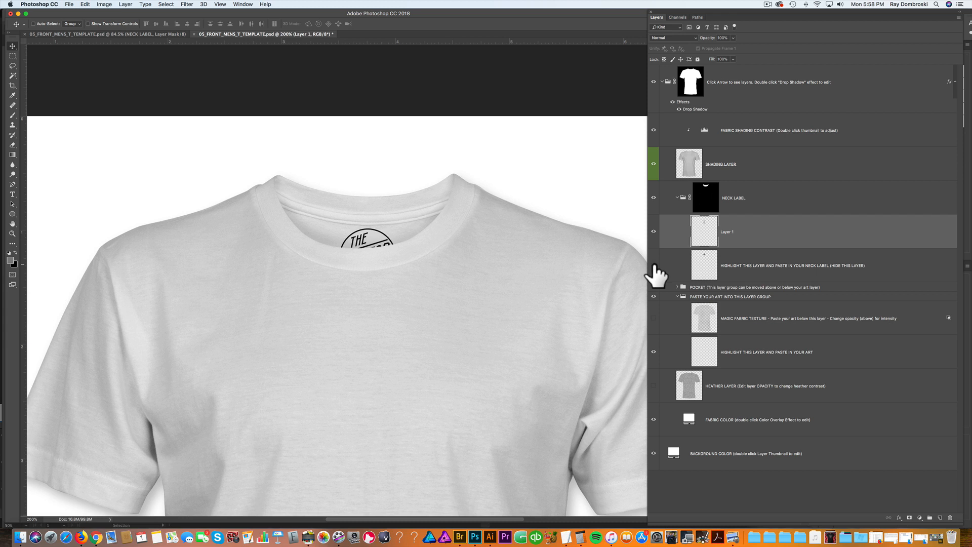
mouse_move(754, 270)
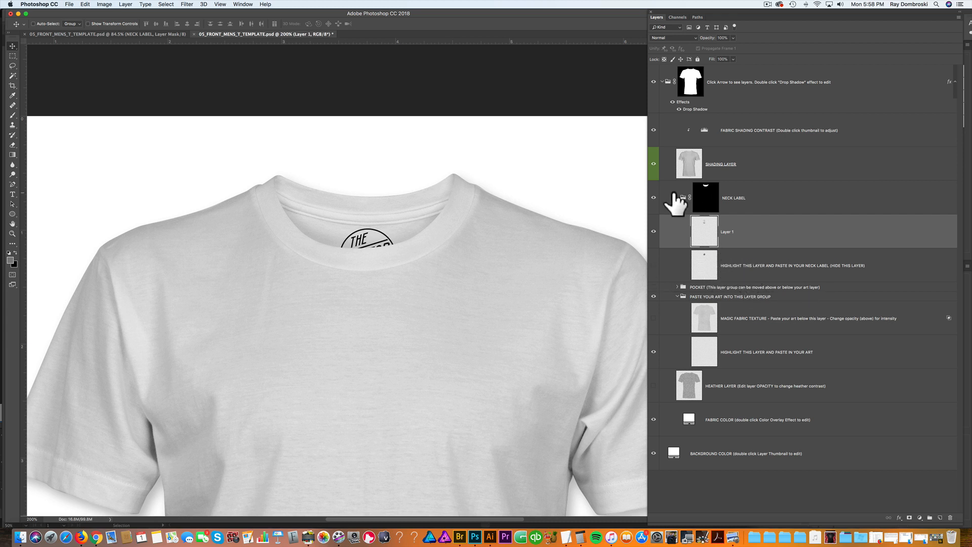
left_click(775, 265)
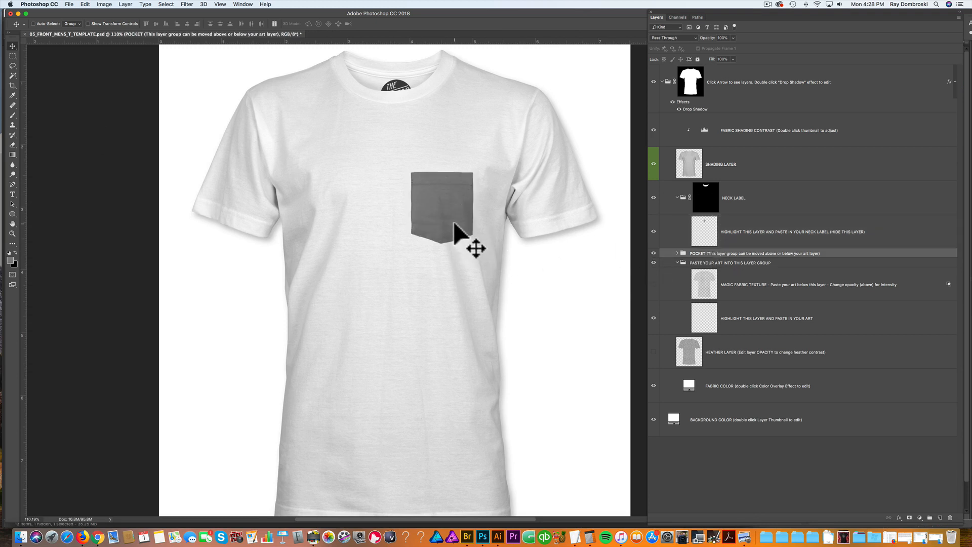
- Reposition the grey pocket on the chest and expand the POCKET group's layers
left_click_drag(459, 233, 462, 239)
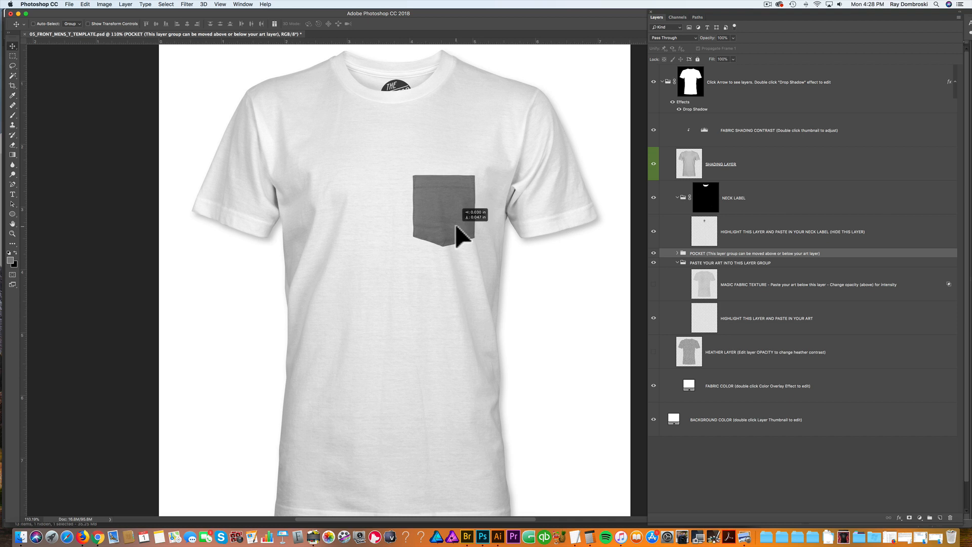
mouse_move(521, 205)
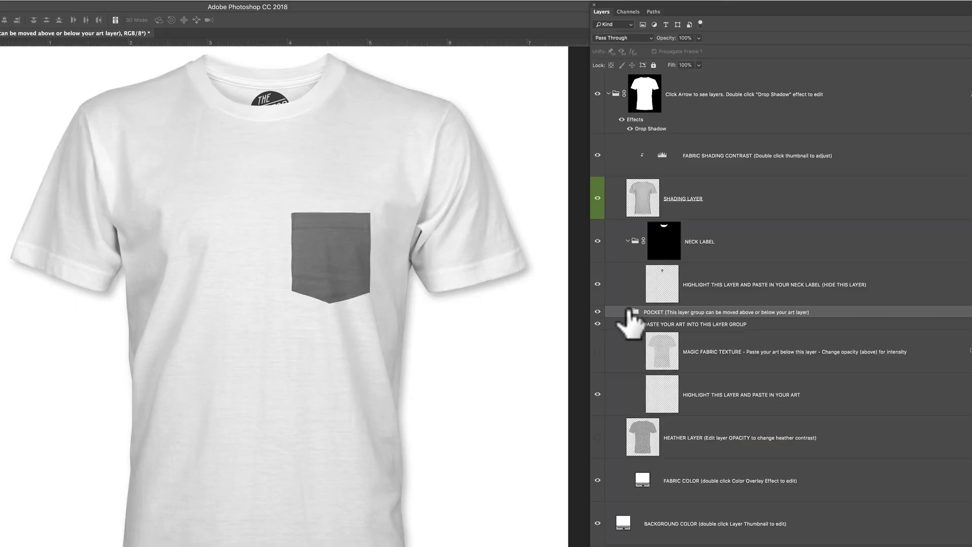
left_click(628, 312)
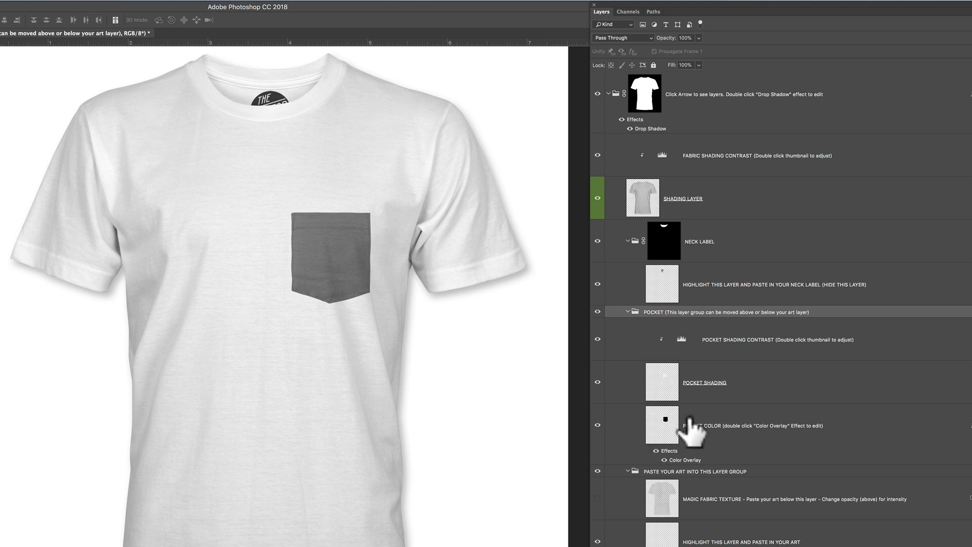
mouse_move(729, 437)
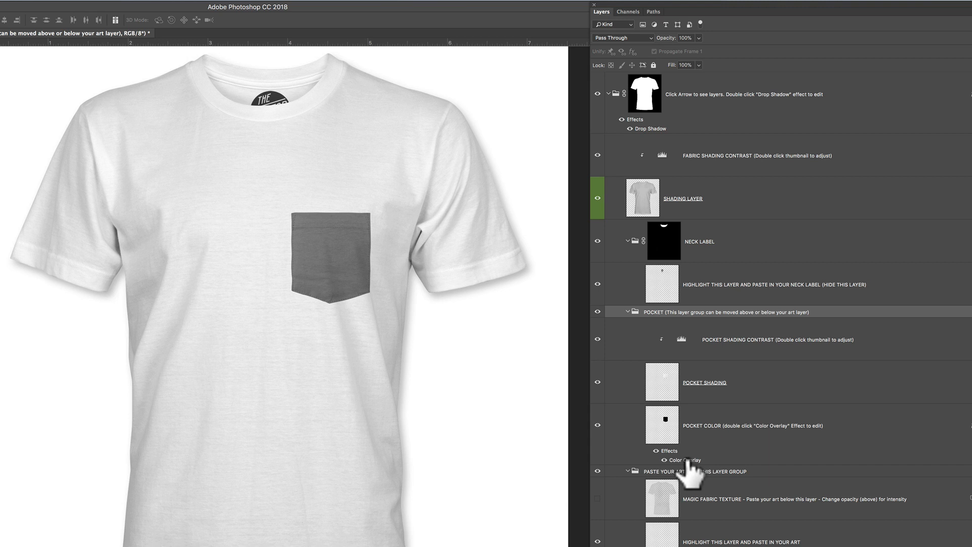
- Recolour the pocket's Color Overlay from red through teal to a bright blue and apply it
double_click(684, 460)
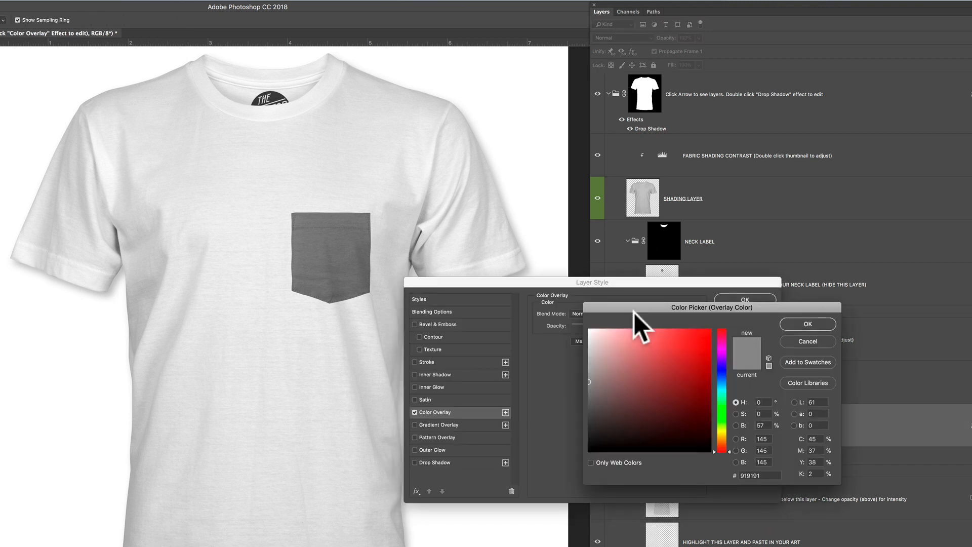
left_click(698, 325)
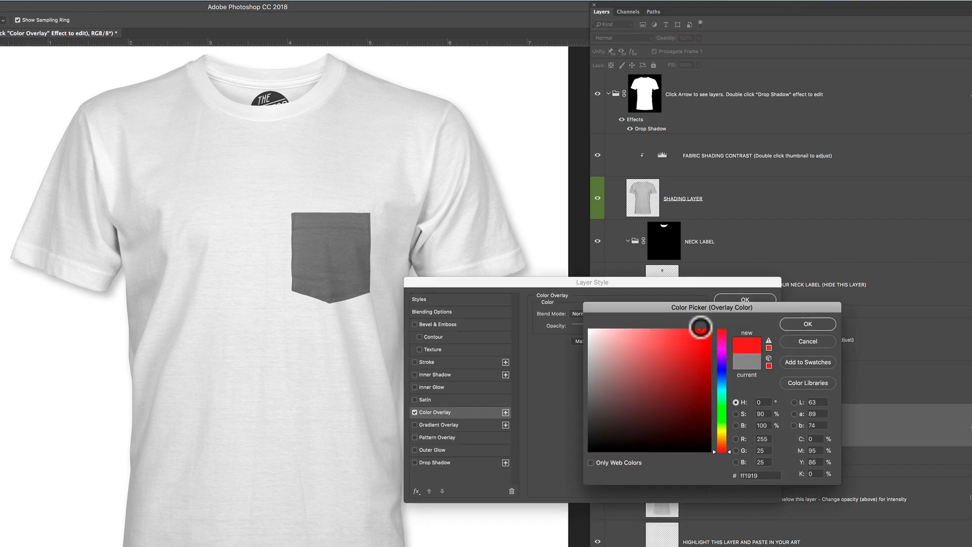
left_click(697, 383)
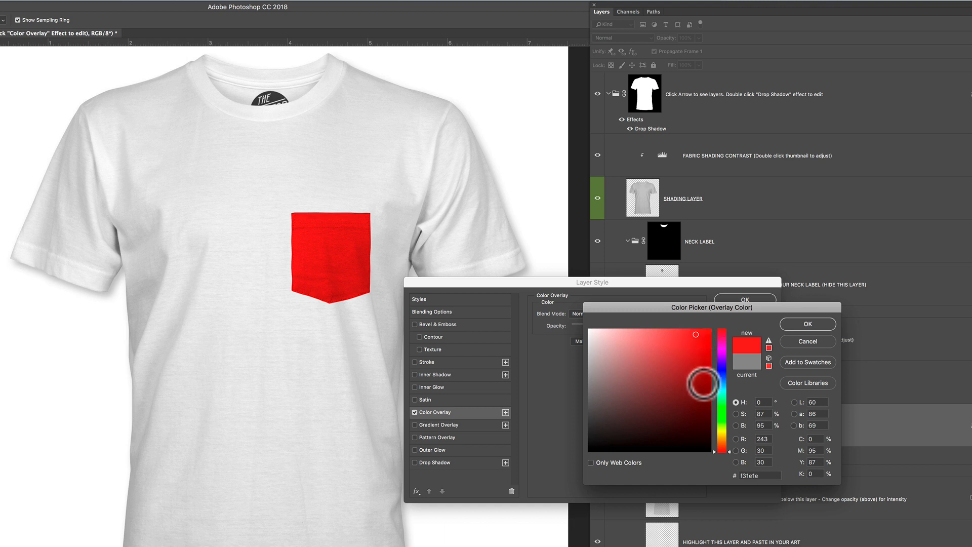
left_click(696, 336)
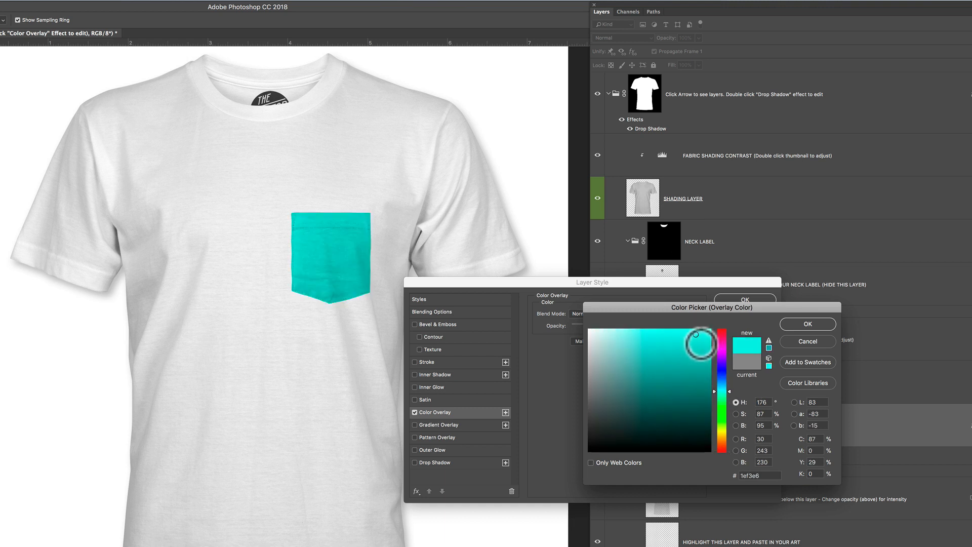
left_click(696, 335)
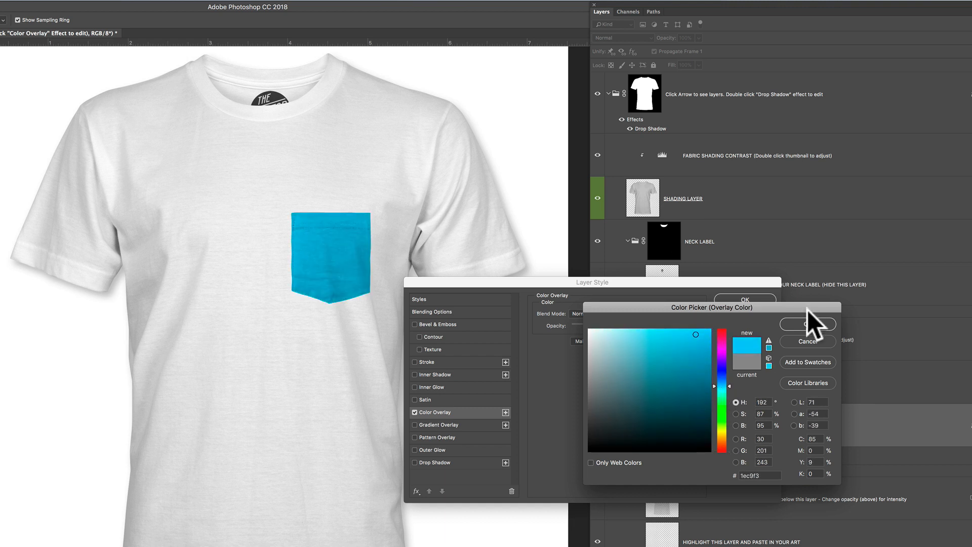
left_click(807, 324)
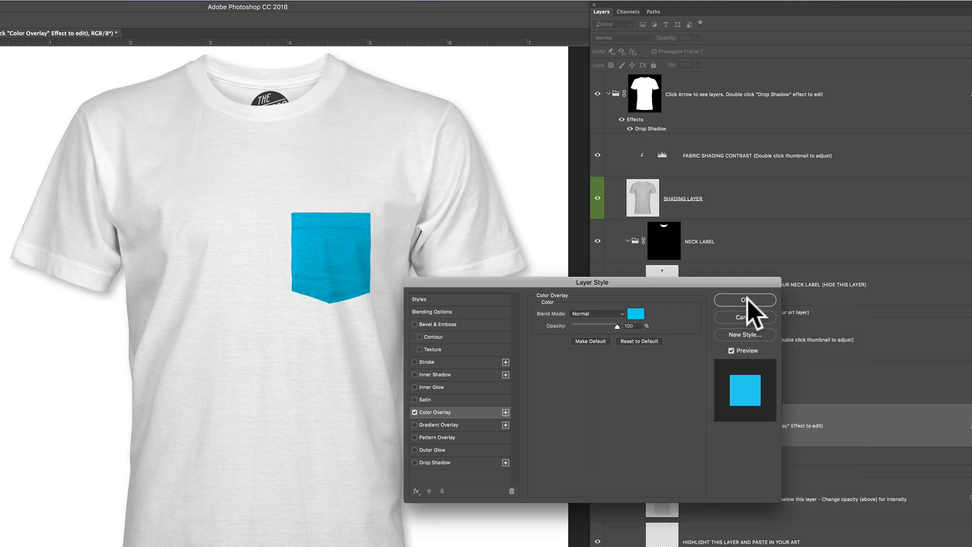
left_click(743, 300)
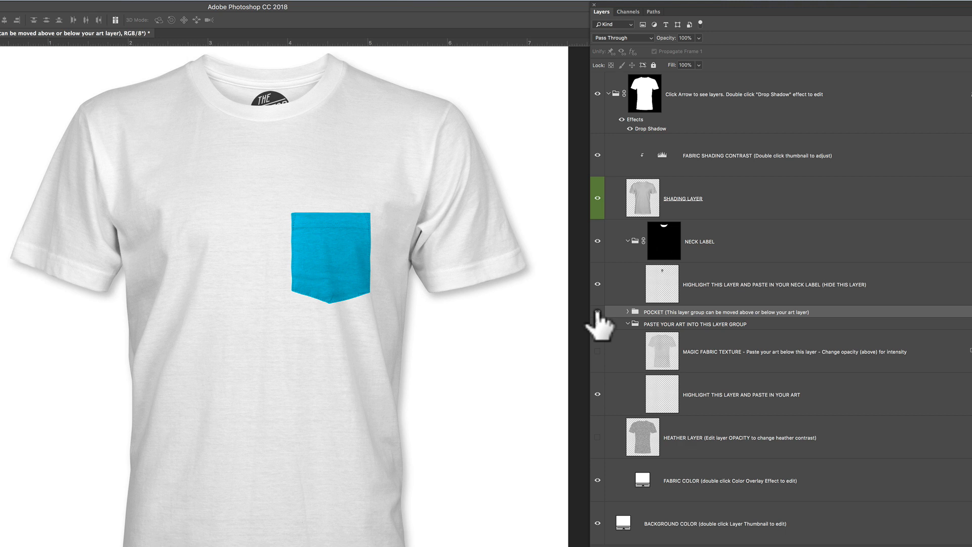
- Hide the POCKET group so the shirt shows plain white without a pocket
left_click(598, 312)
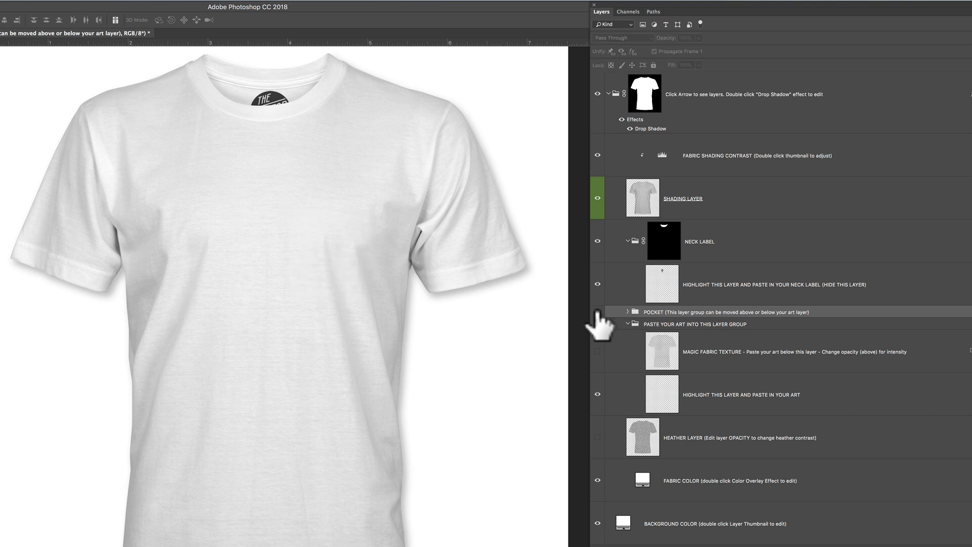
left_click(695, 324)
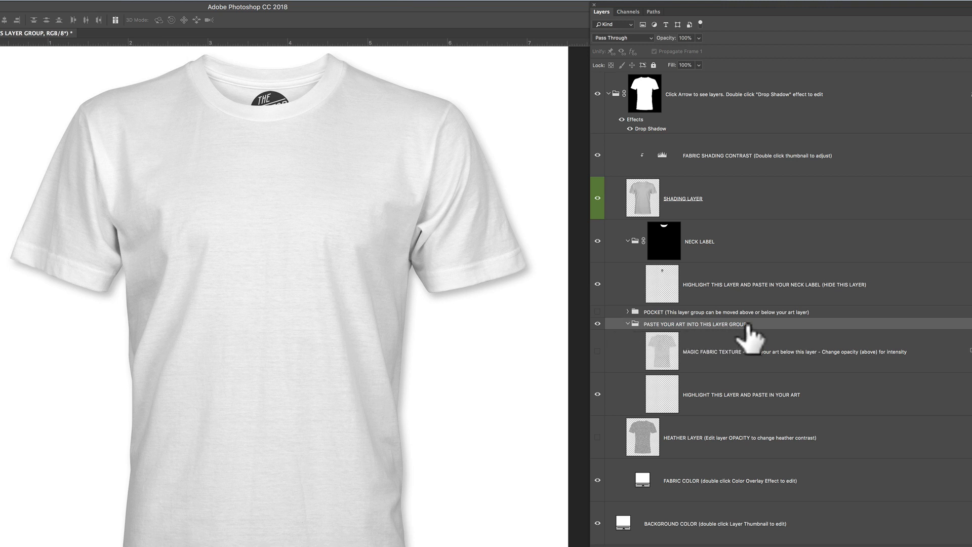
mouse_move(735, 372)
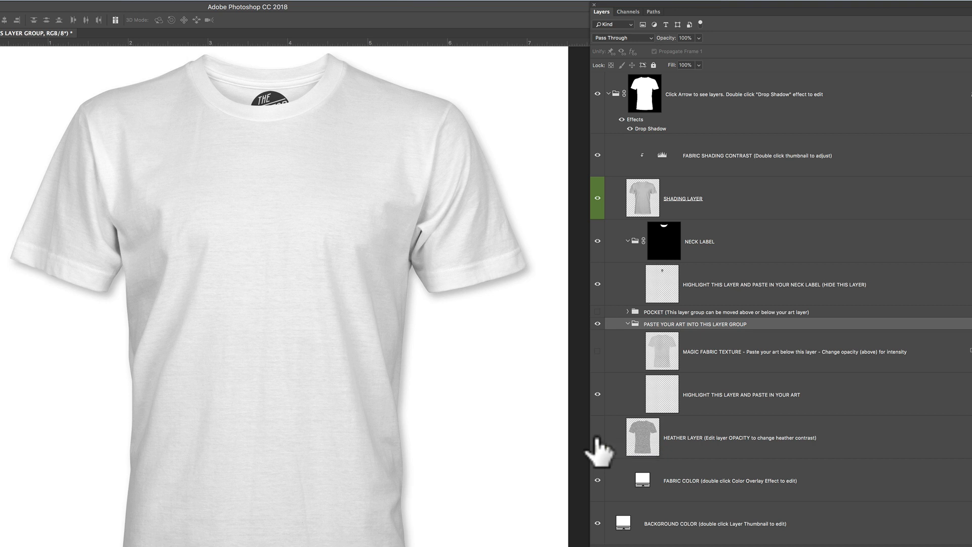
- Show the heather texture and lower HEATHER LAYER opacity to 30, then about 20%
left_click(598, 437)
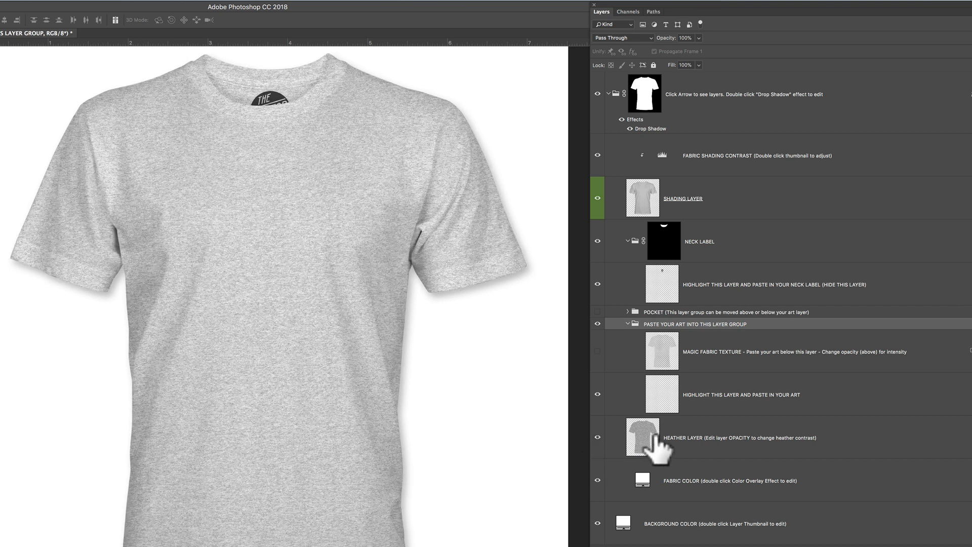
left_click(643, 437)
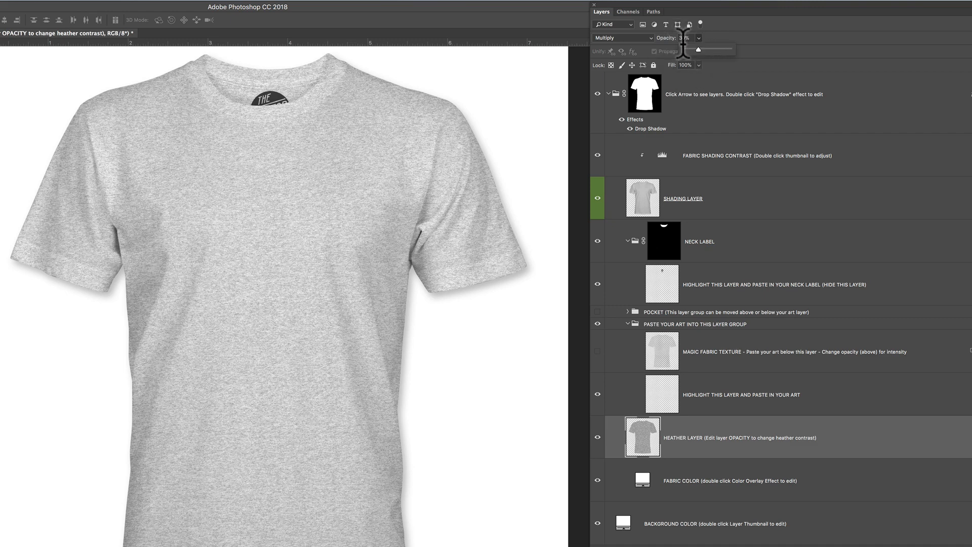
type("30")
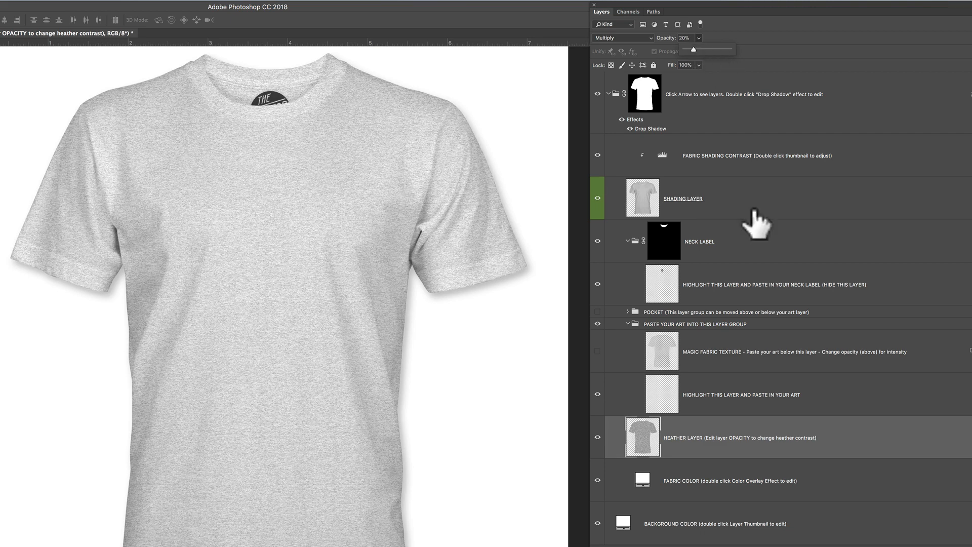
mouse_move(738, 47)
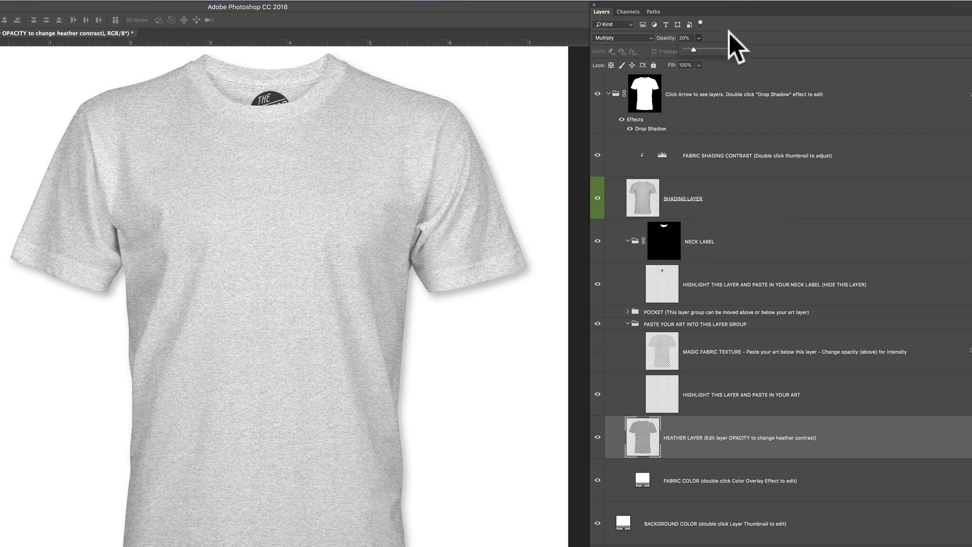
left_click_drag(694, 50, 717, 50)
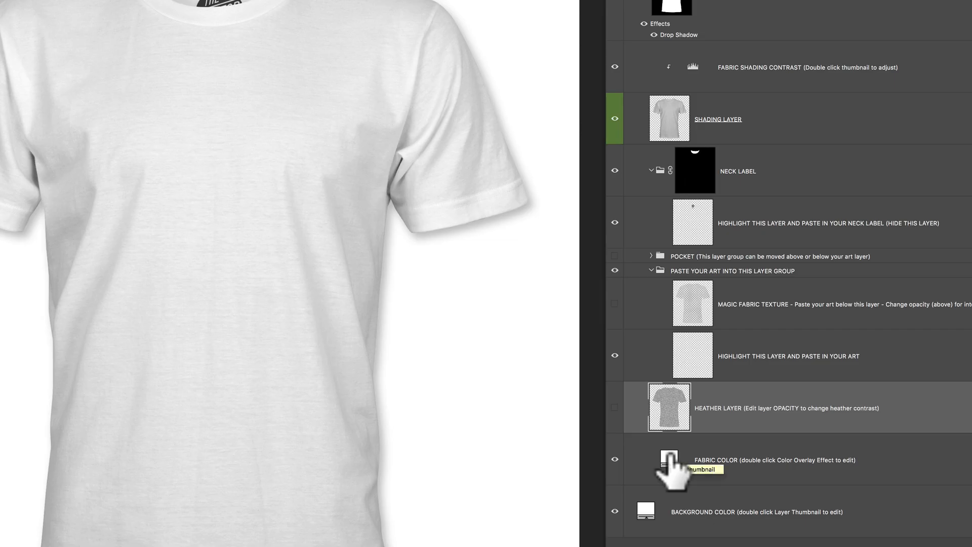
- Recolour FABRIC COLOR through teal and dark grey to a near-black charcoal and confirm
double_click(669, 458)
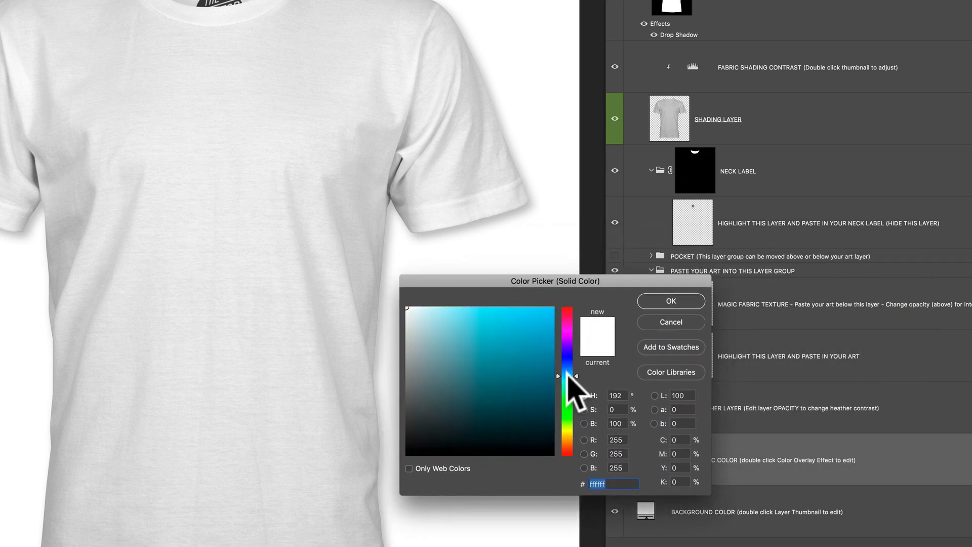
left_click(504, 325)
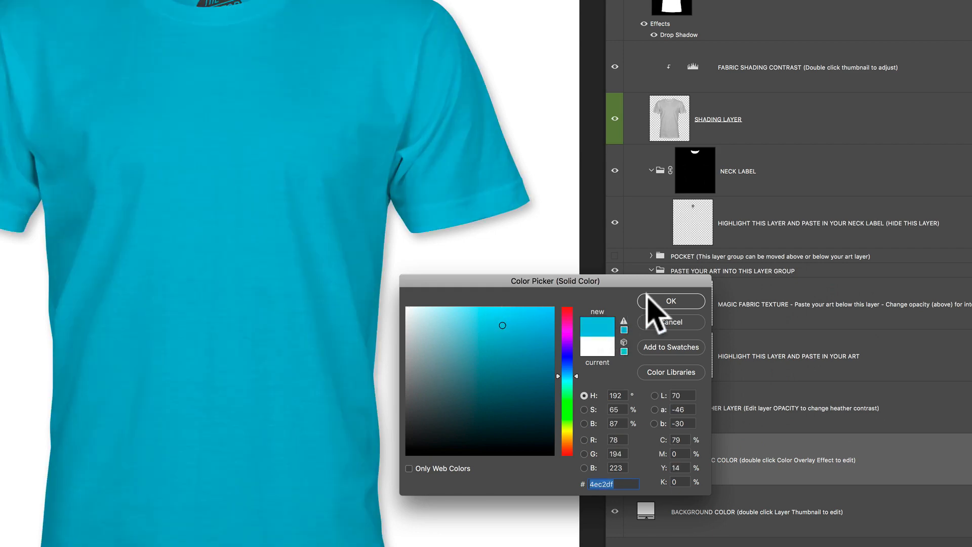
left_click(519, 364)
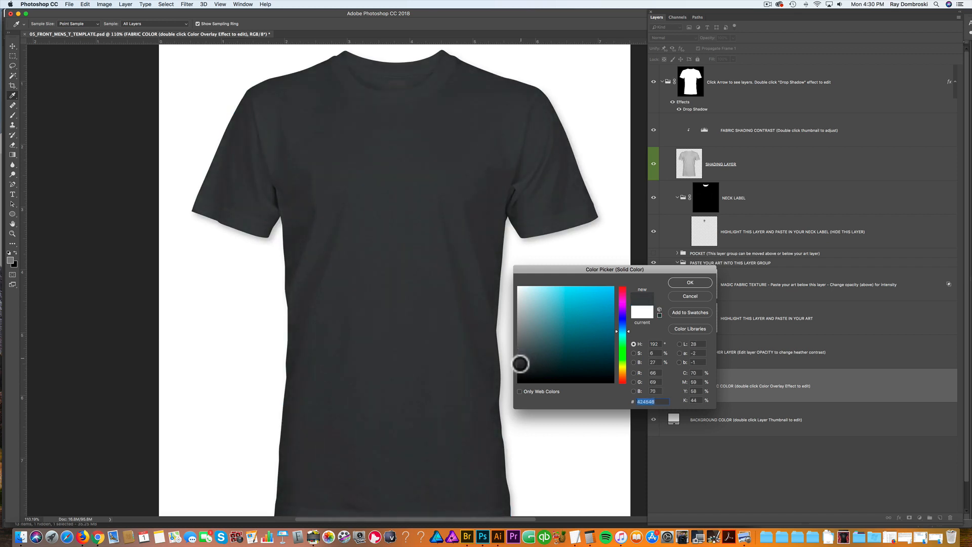
left_click_drag(519, 362, 519, 366)
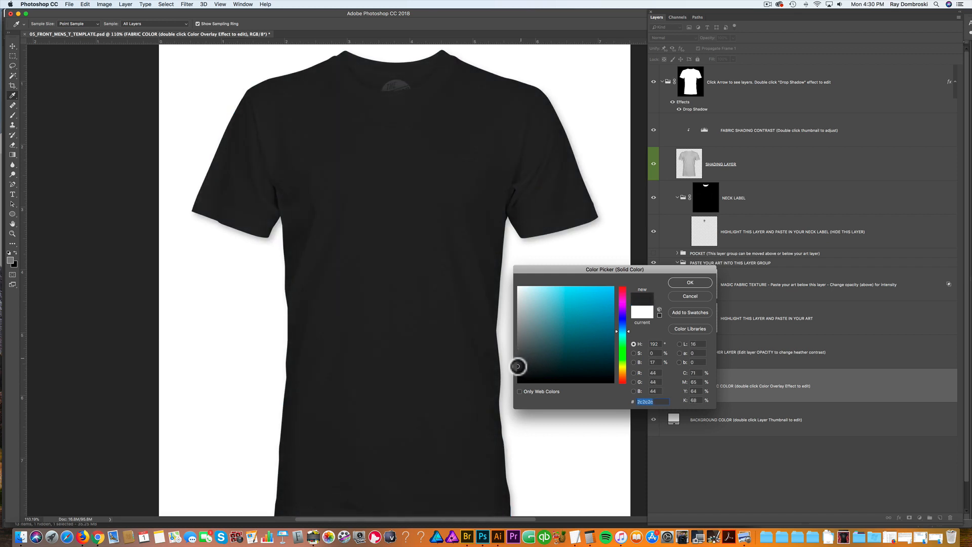
left_click(581, 336)
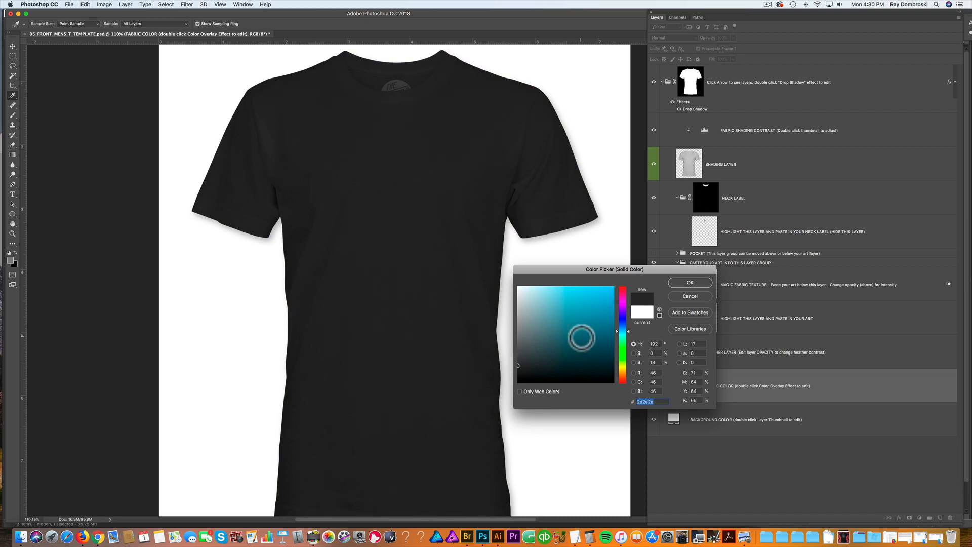
left_click(690, 283)
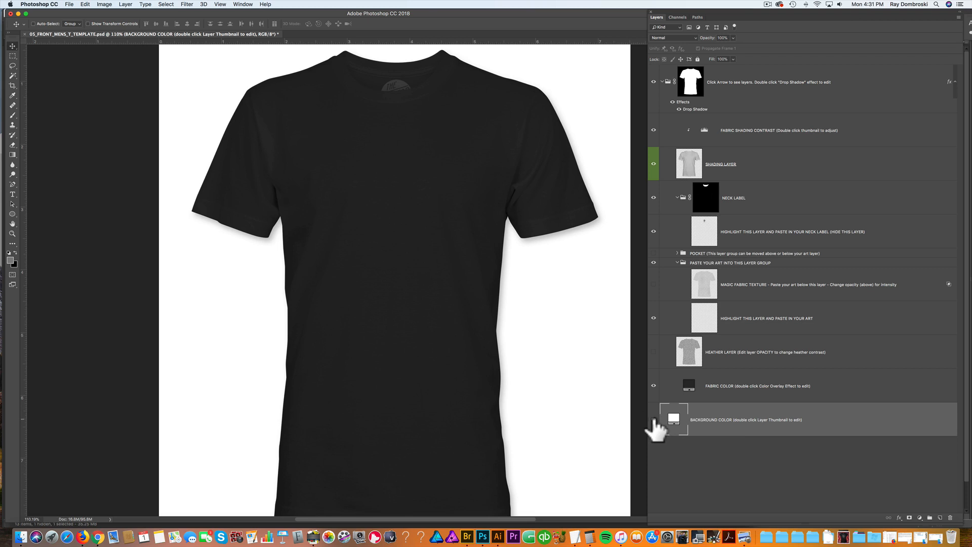
- Toggle the background layer, then set BACKGROUND COLOR to a muted tan-gold and confirm
left_click(654, 419)
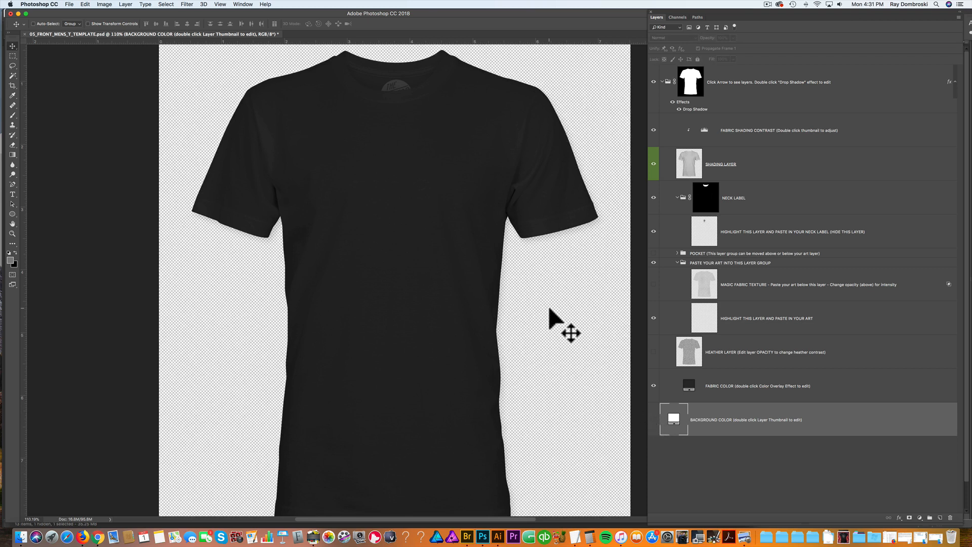
mouse_move(608, 355)
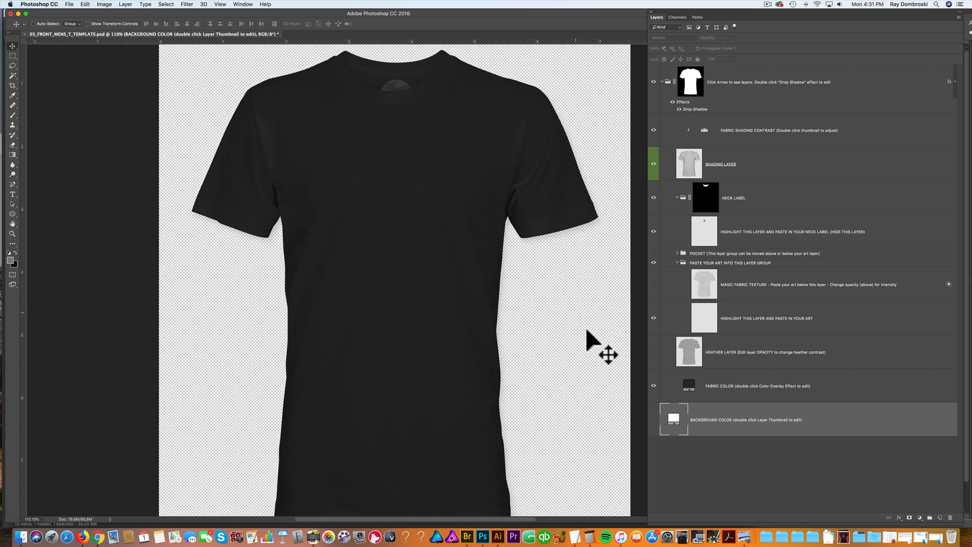
mouse_move(623, 369)
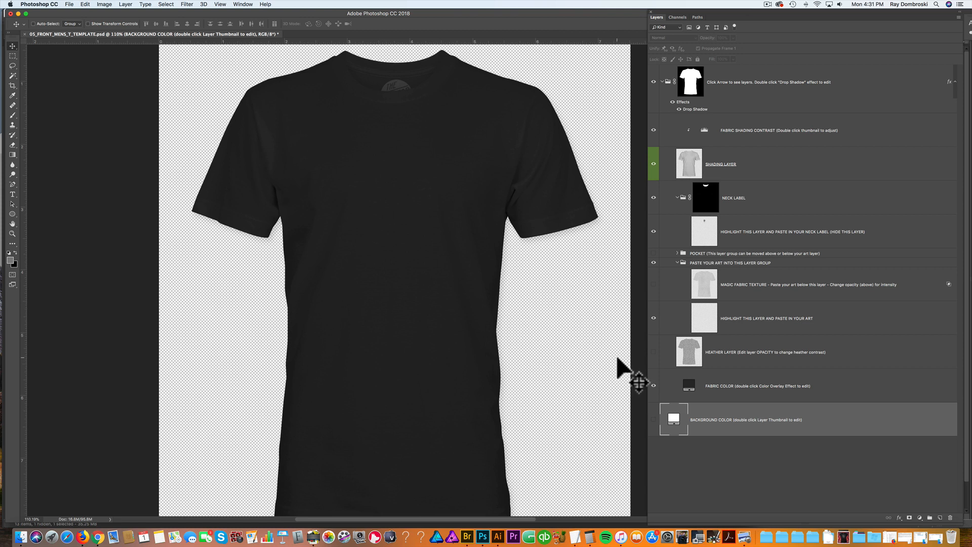
left_click(673, 419)
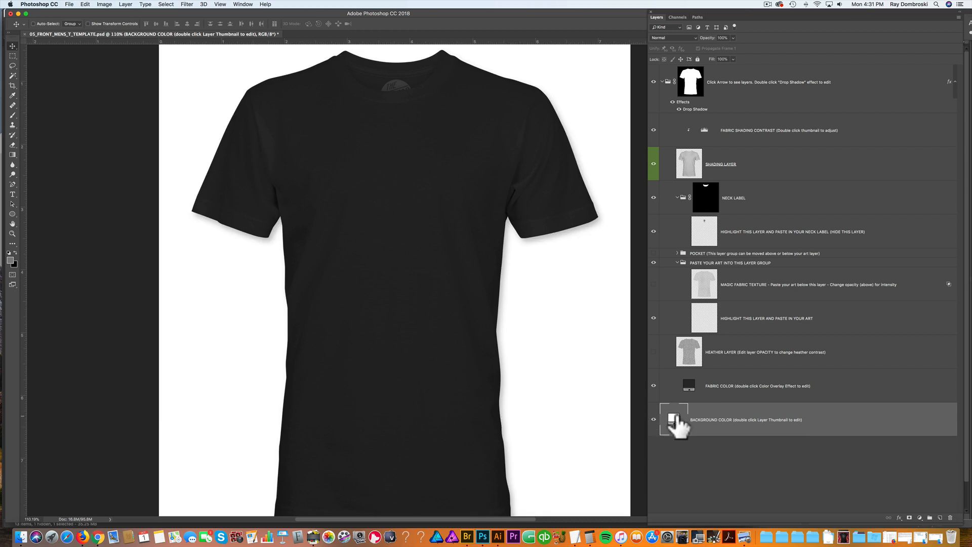
double_click(675, 419)
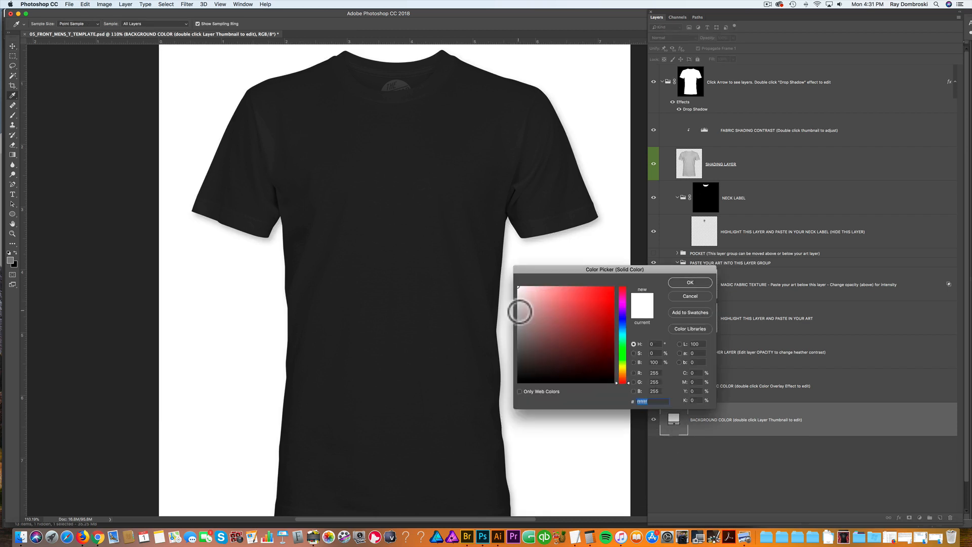
left_click(516, 313)
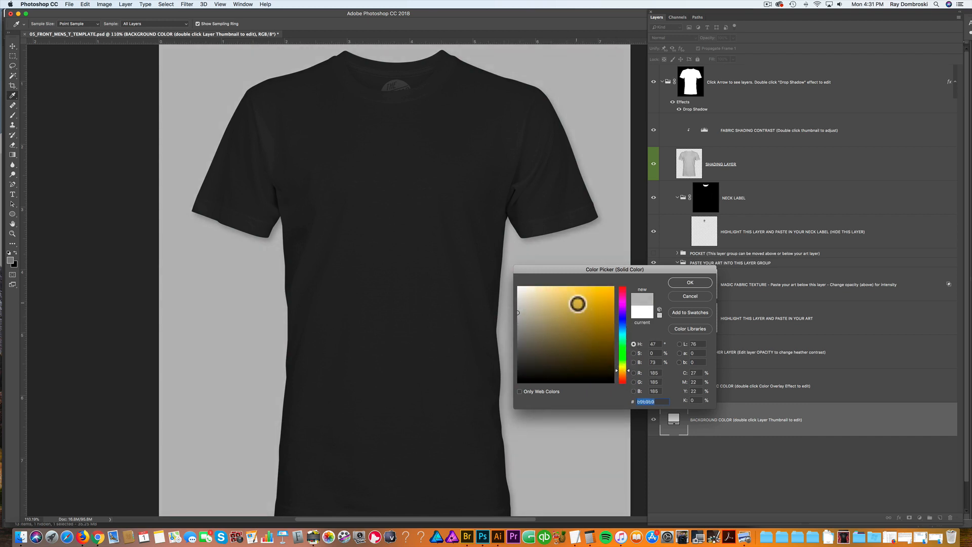
left_click(570, 304)
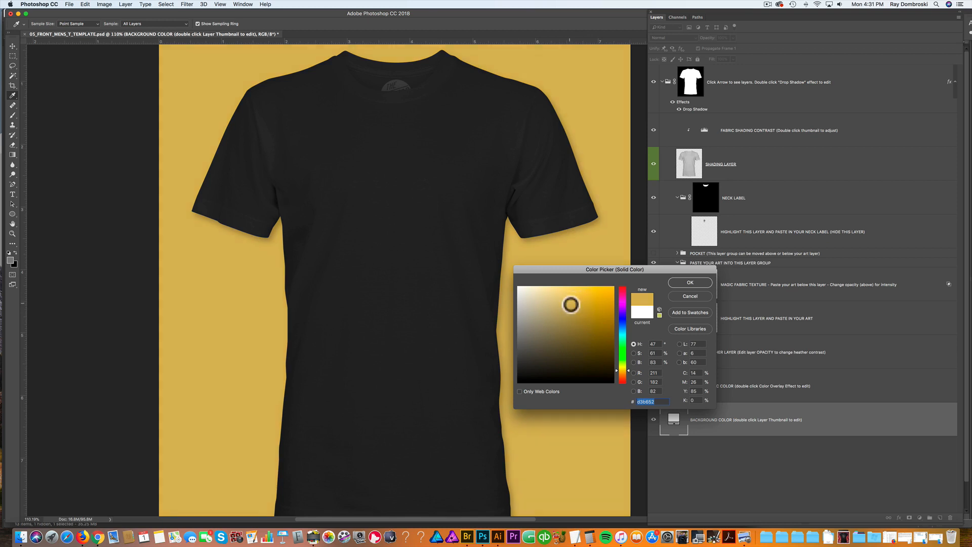
left_click(557, 309)
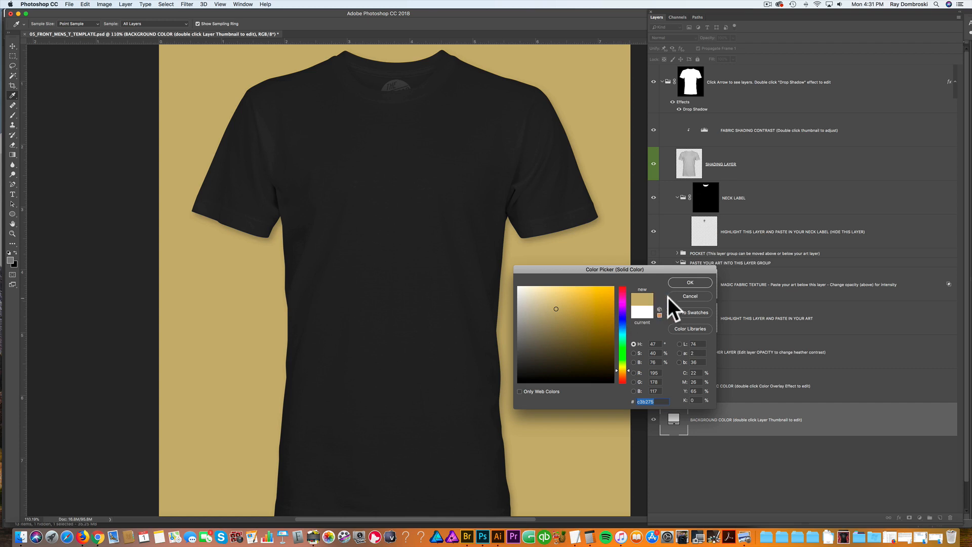
left_click(689, 283)
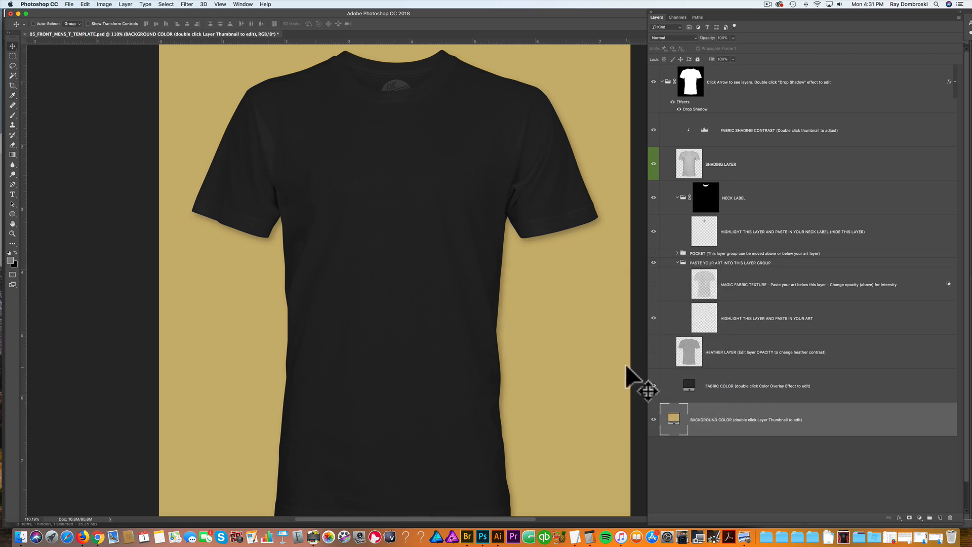
mouse_move(725, 325)
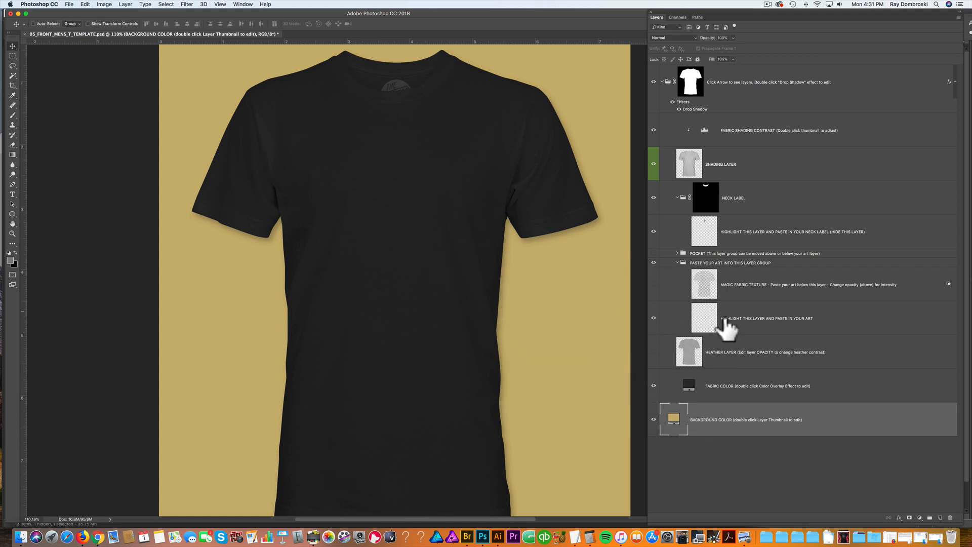
mouse_move(499, 249)
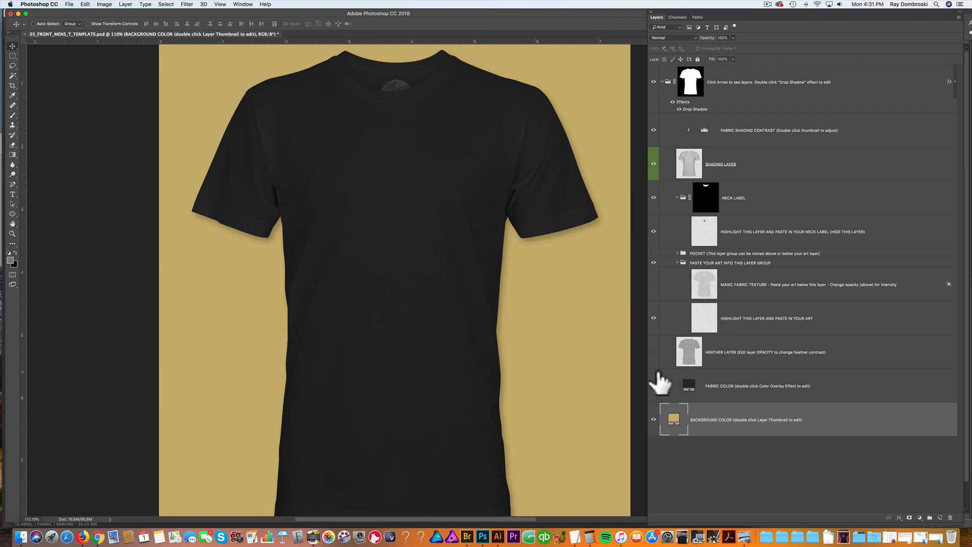
mouse_move(722, 152)
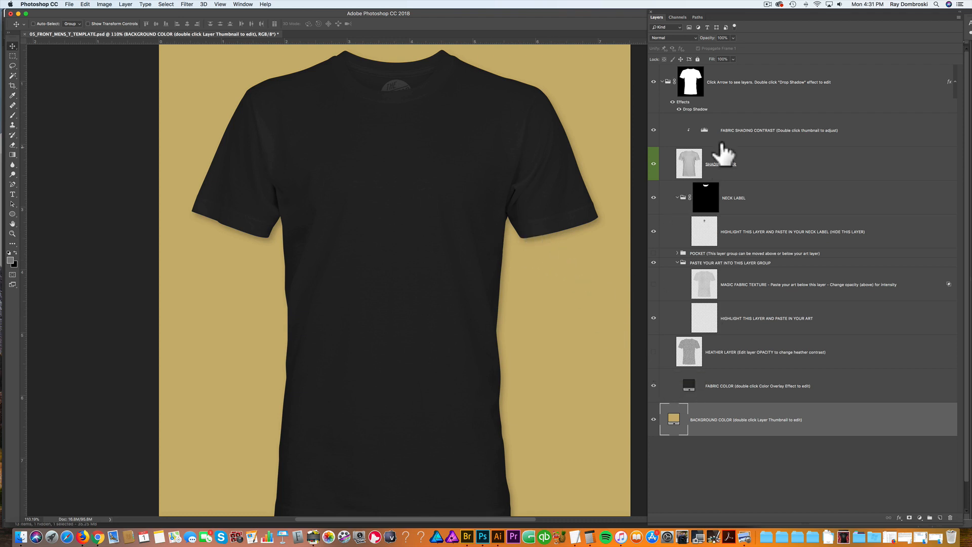
left_click(775, 131)
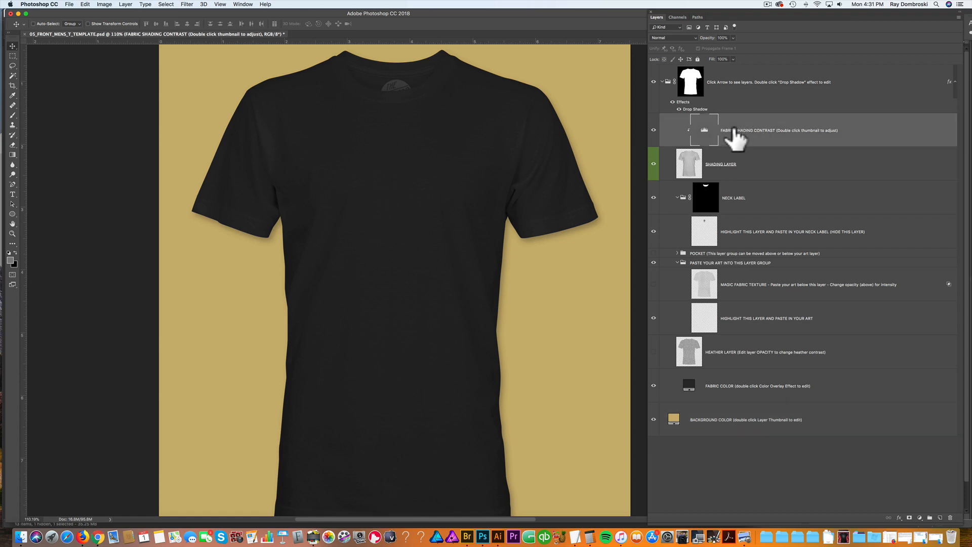
mouse_move(720, 139)
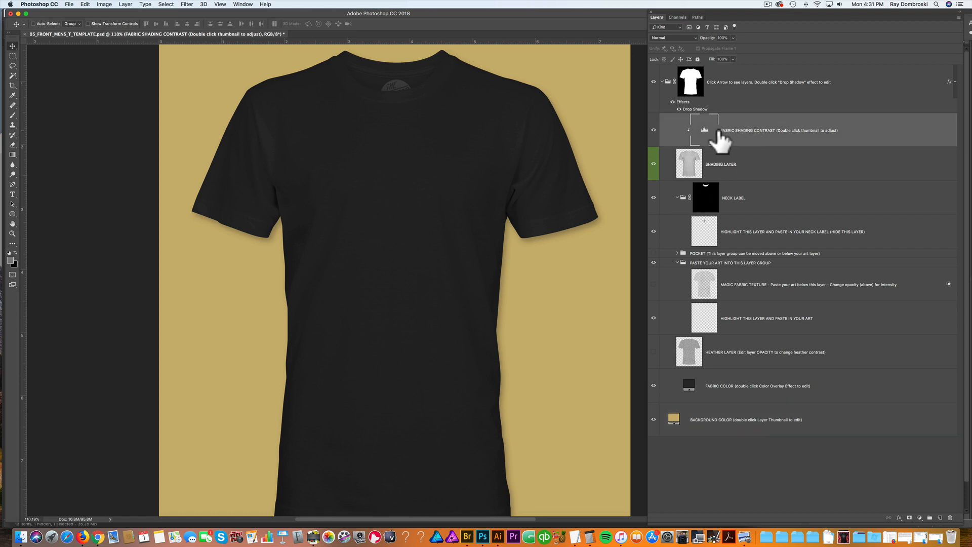
mouse_move(704, 130)
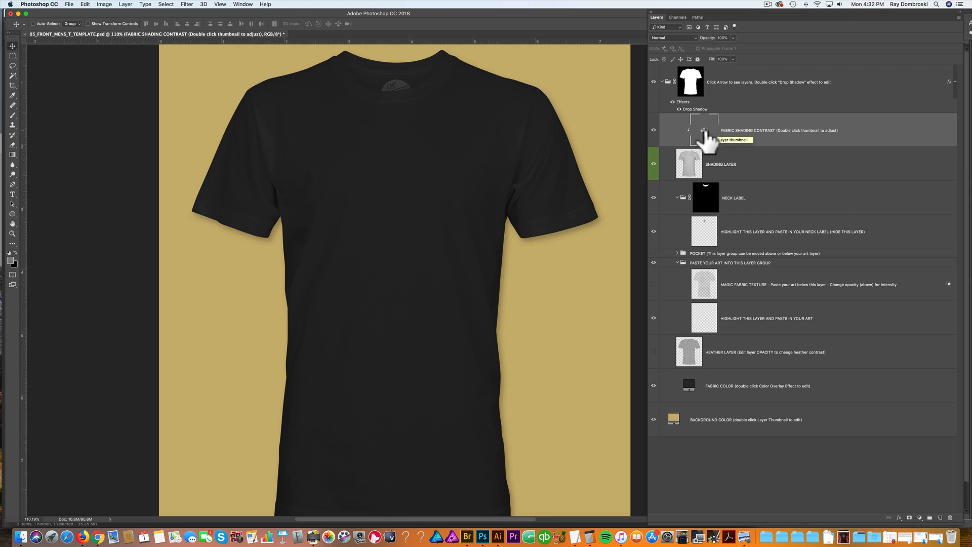
- In FABRIC SHADING CONTRAST Levels, pull the white input to about 201 and adjust midtones
double_click(703, 130)
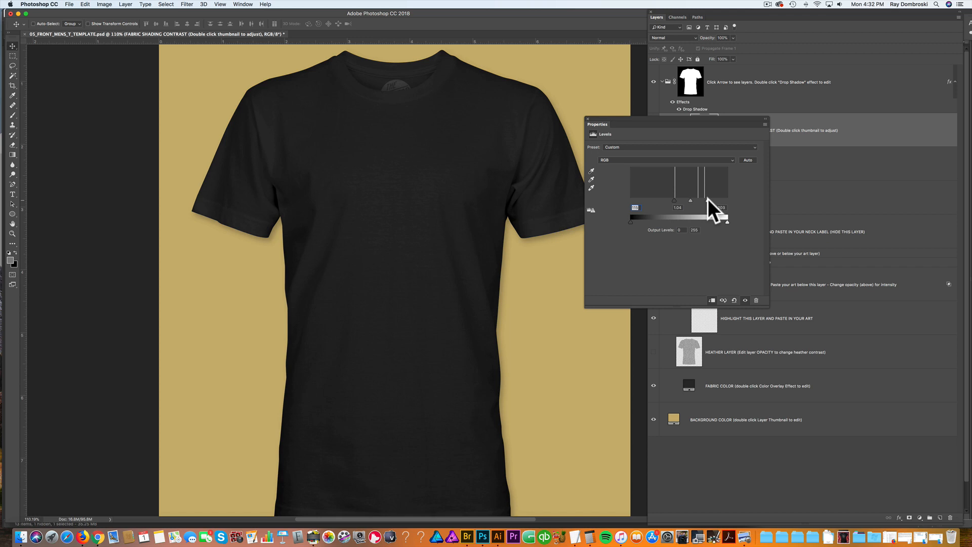
left_click_drag(719, 207, 709, 206)
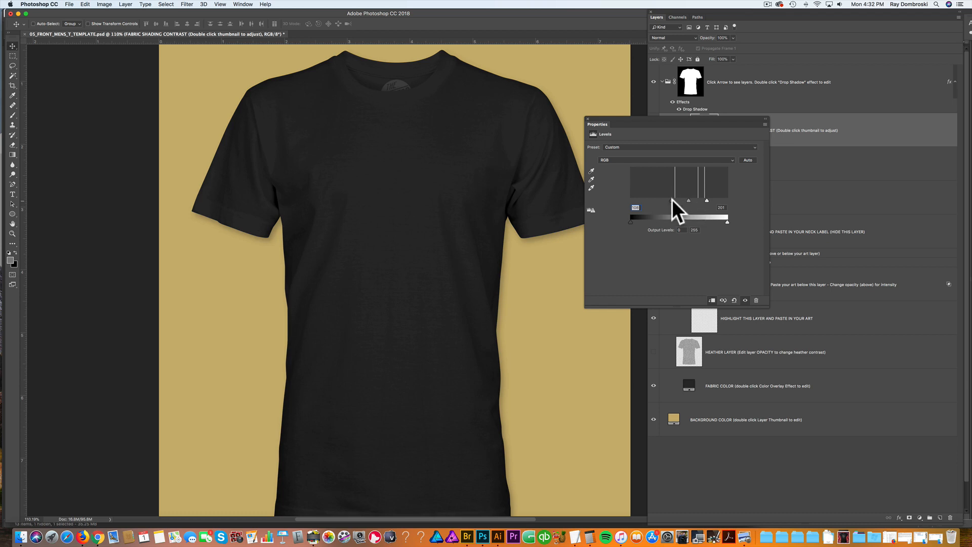
left_click_drag(688, 199, 707, 200)
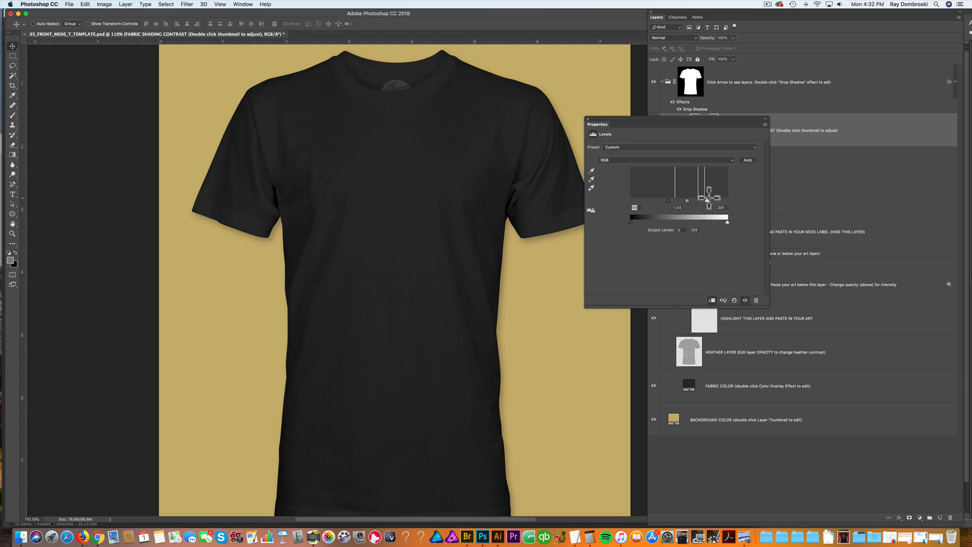
left_click_drag(709, 200, 721, 201)
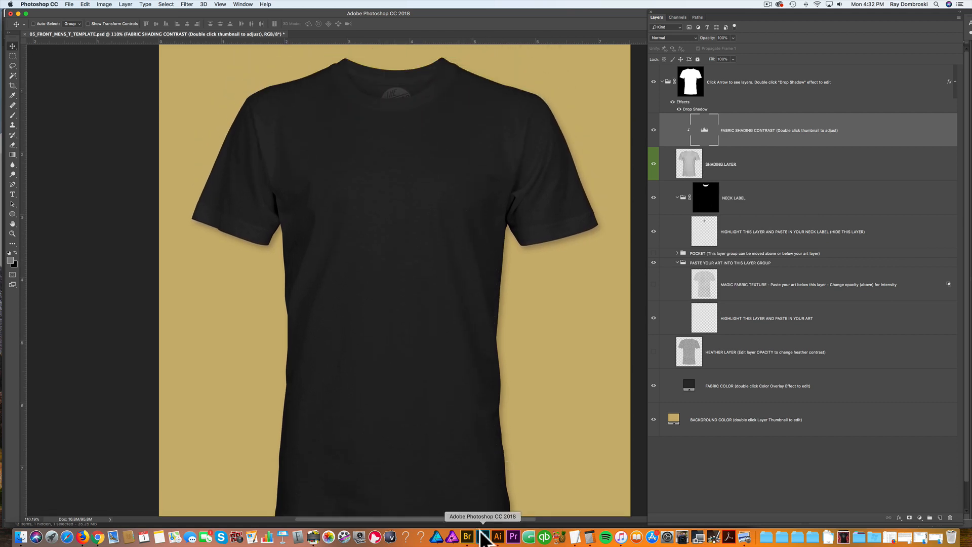
- Select all the logo artwork in Illustrator with Cmd+A and return to Photoshop
left_click(514, 536)
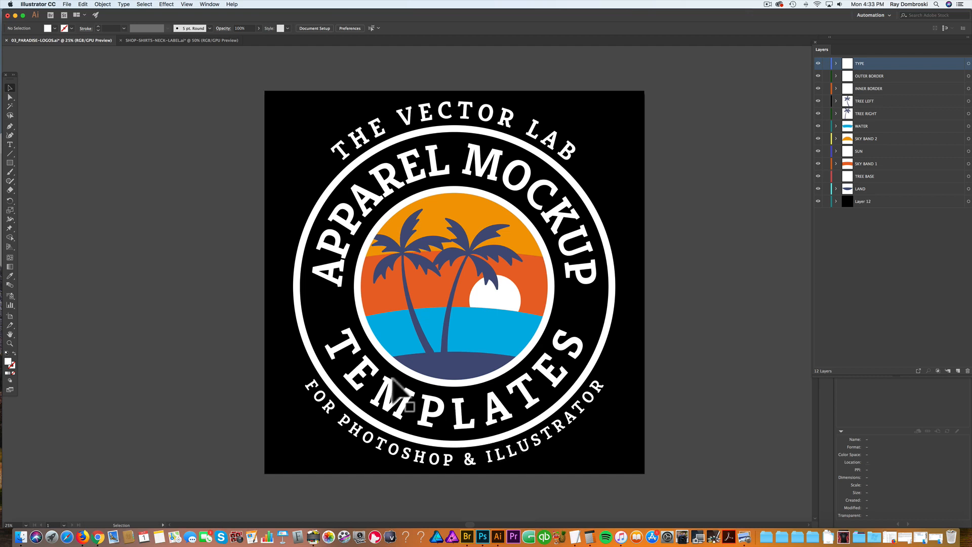
mouse_move(626, 155)
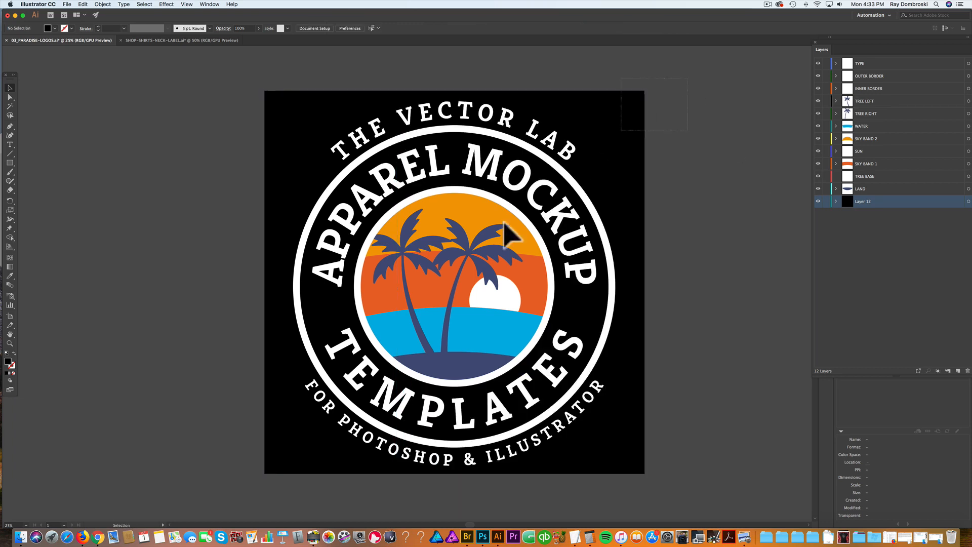
key("cmd+a")
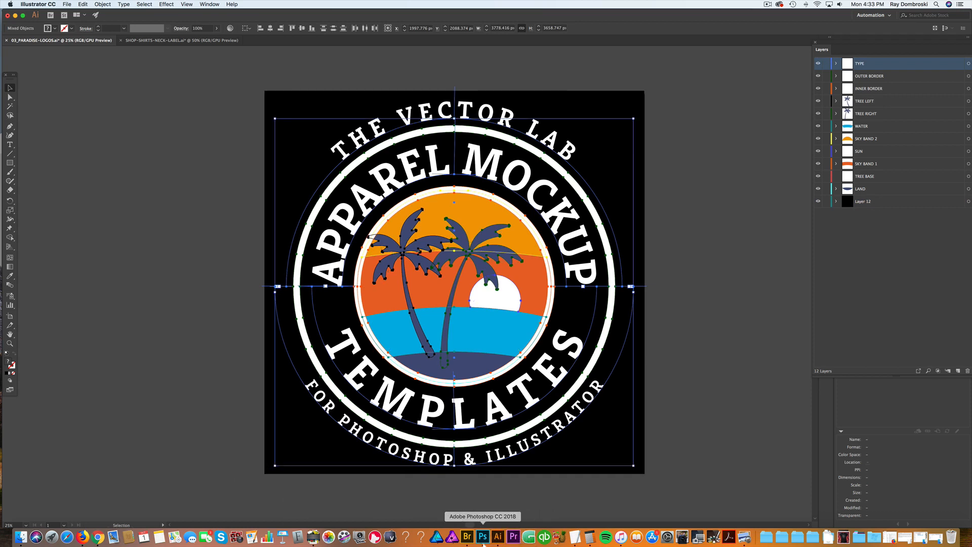
left_click(467, 537)
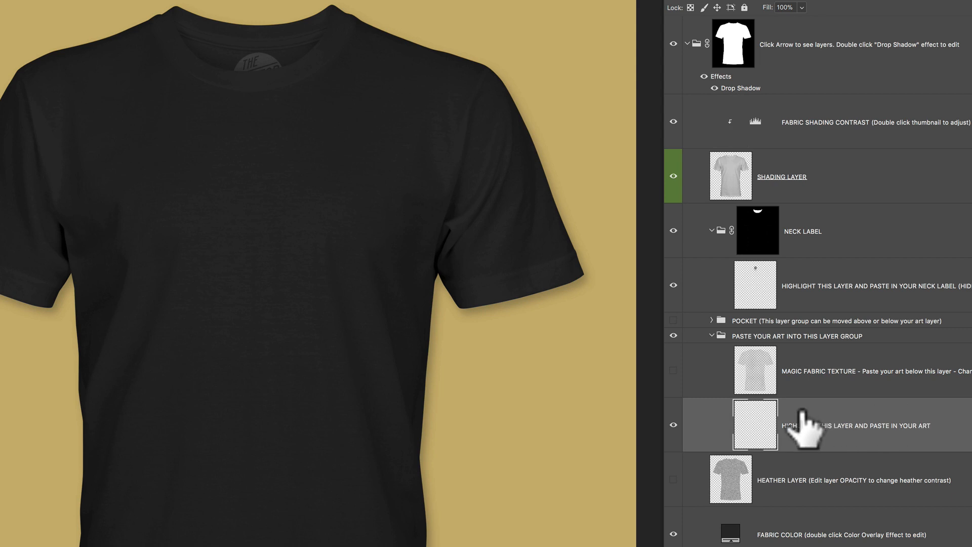
mouse_move(924, 434)
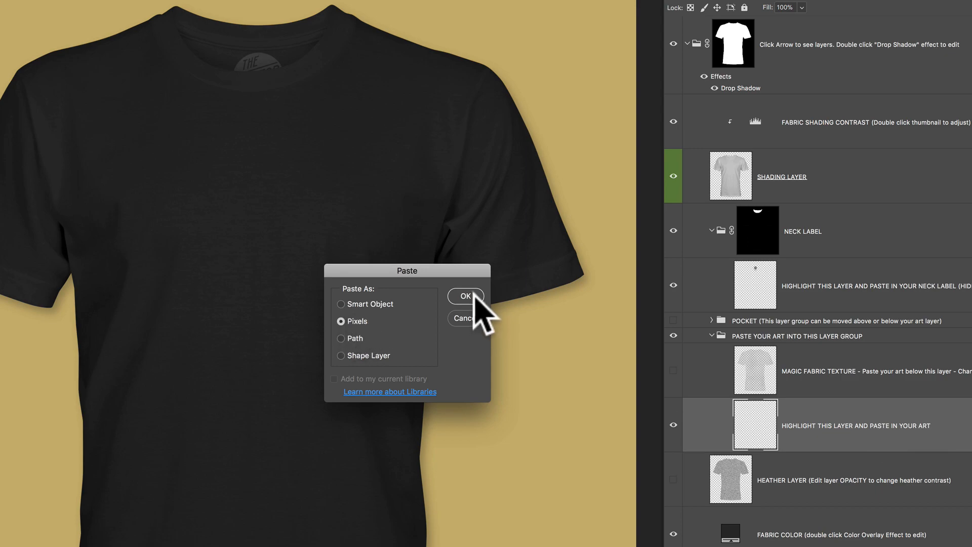
- Confirm pasting the logo as Pixels onto the shirt's chest
left_click(465, 296)
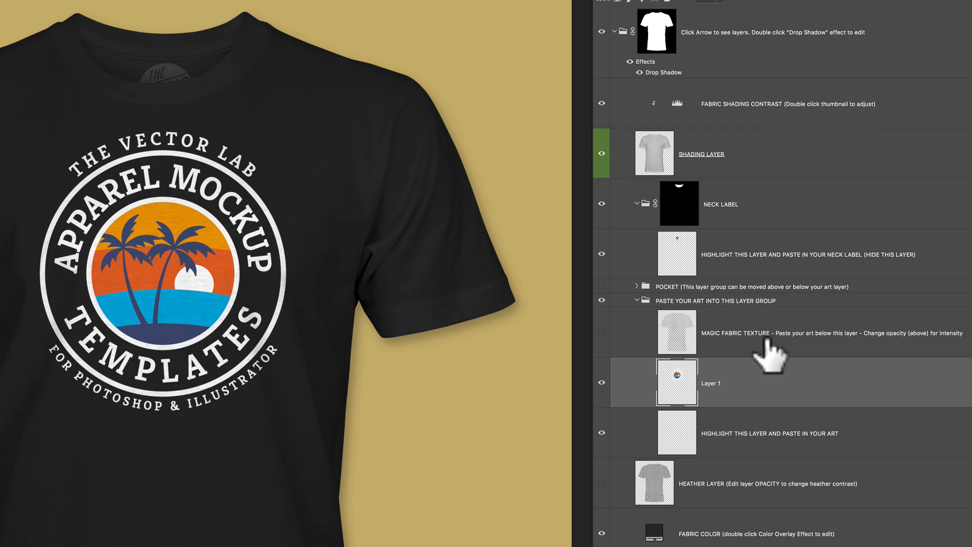
- Switch on the MAGIC FABRIC TEXTURE layer over the chest logo
left_click(745, 333)
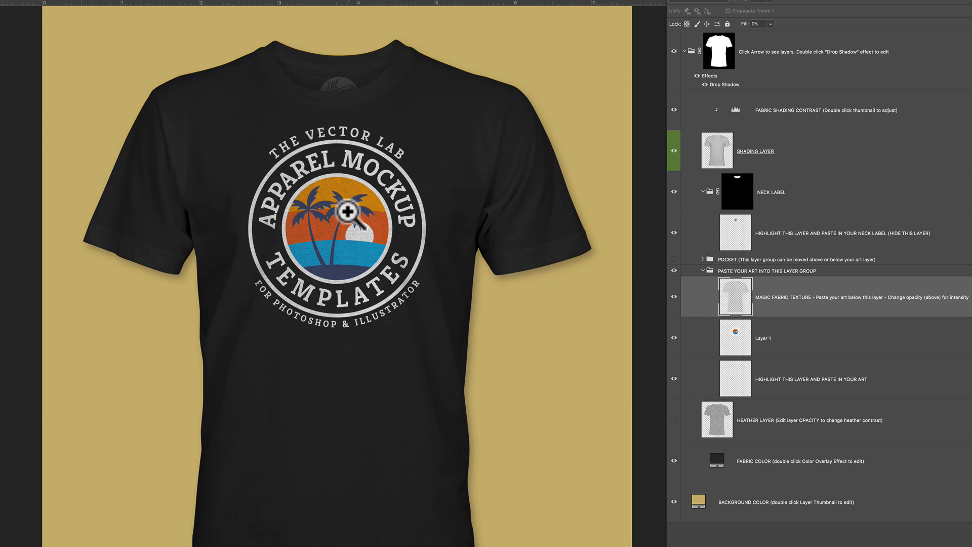
mouse_move(564, 355)
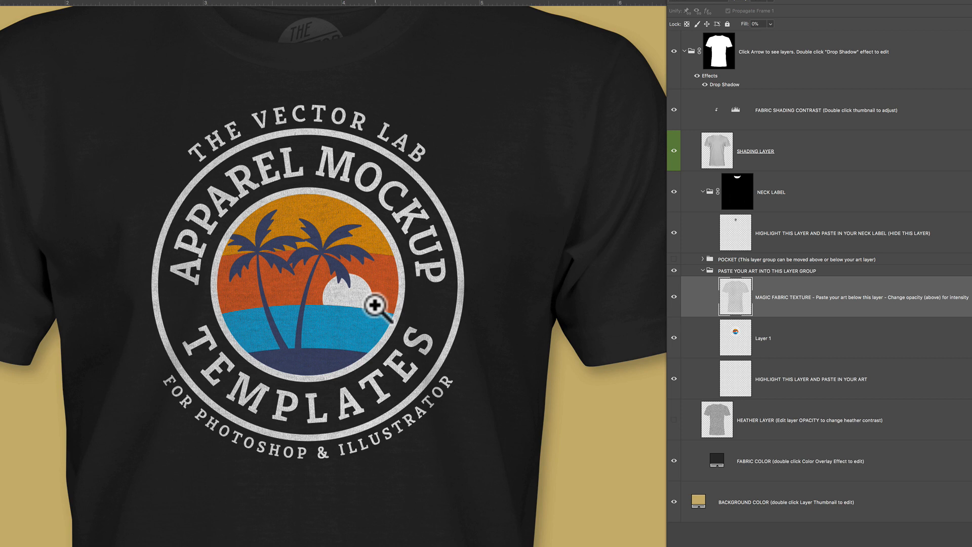
mouse_move(459, 397)
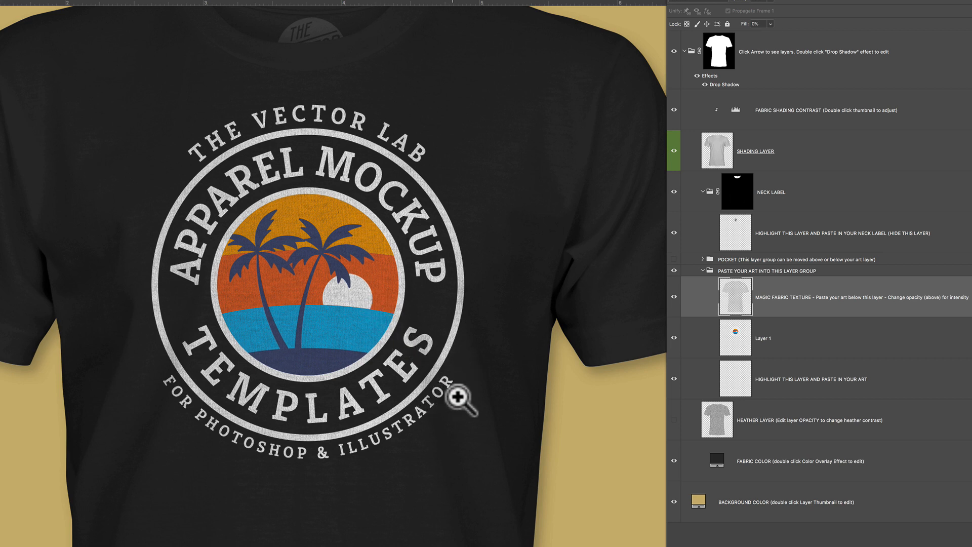
mouse_move(415, 438)
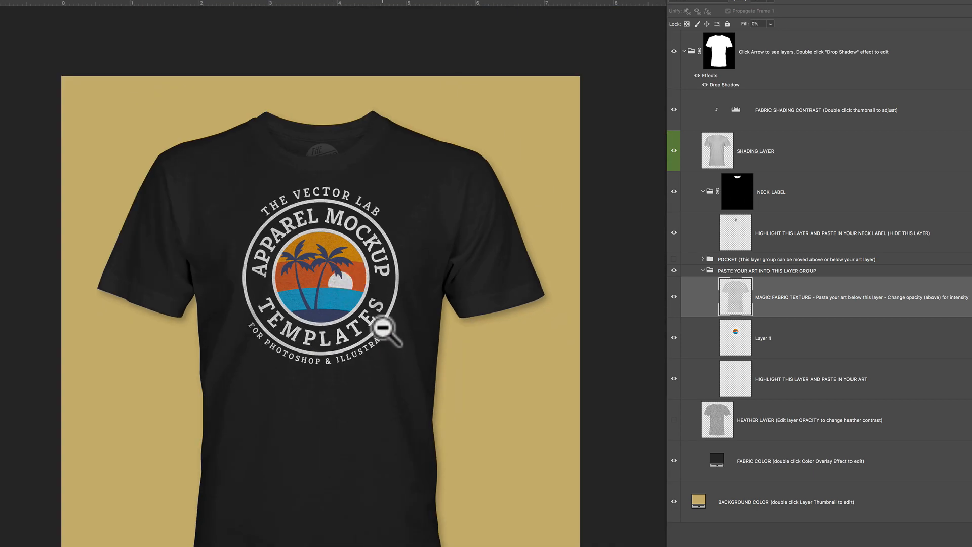
left_click(385, 328)
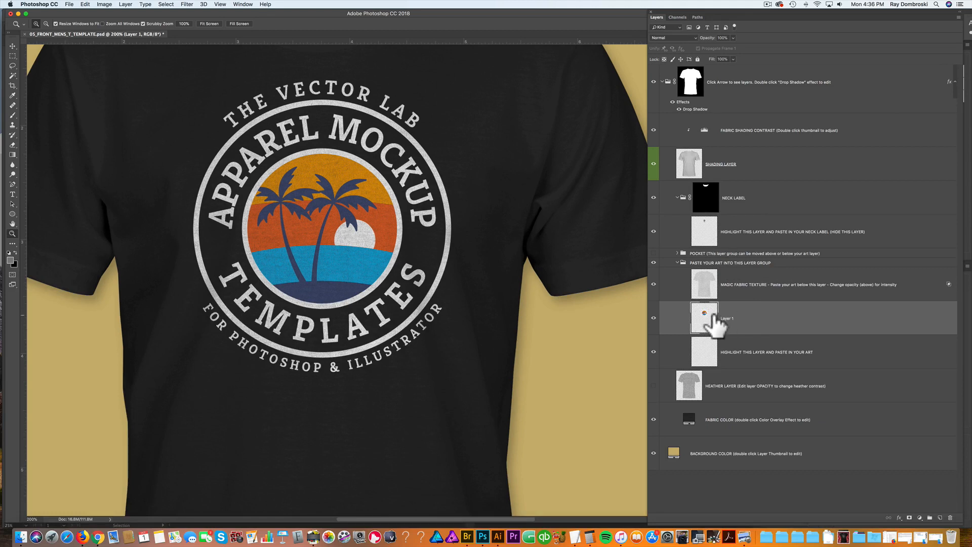
mouse_move(751, 313)
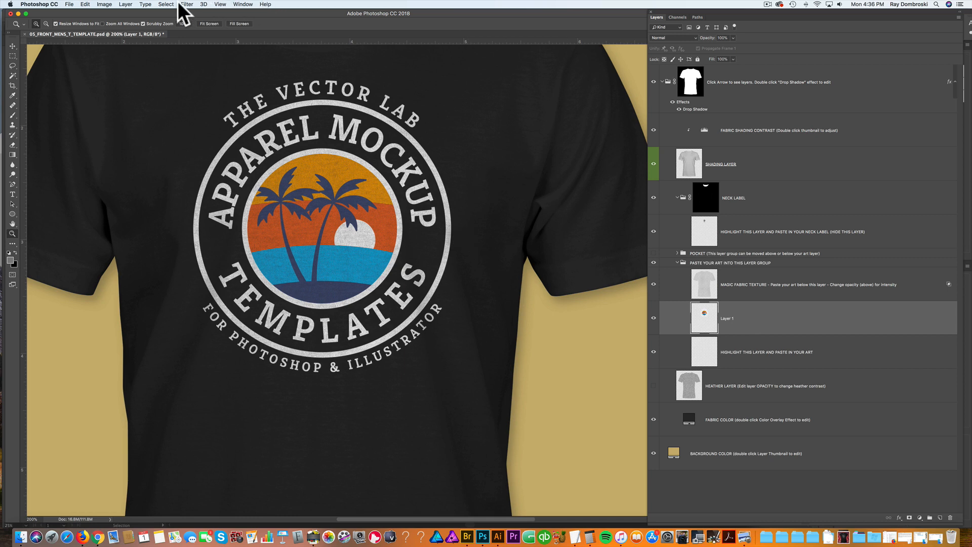
- Run Filter > Distort > Displace at scale 30 with Repeat Edge Pixels and confirm
left_click(186, 4)
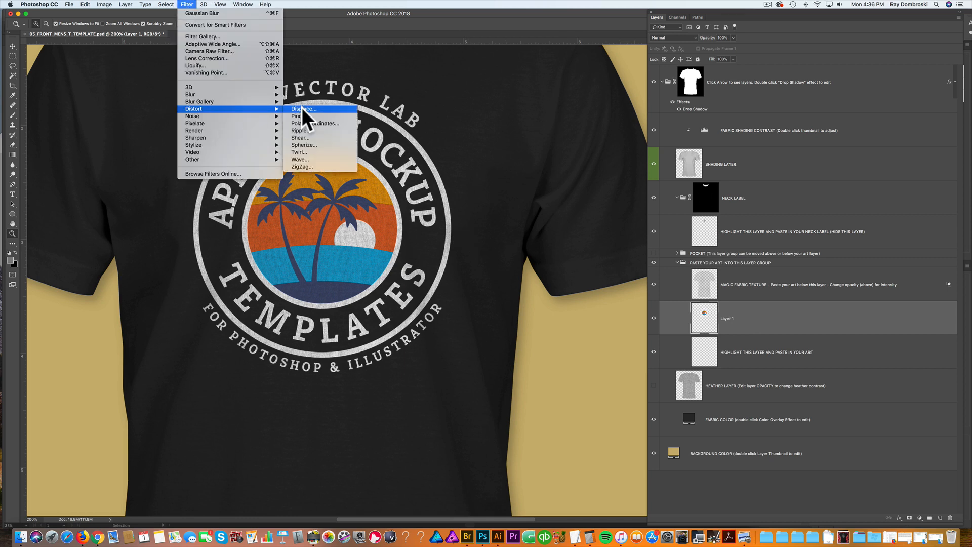
left_click(303, 108)
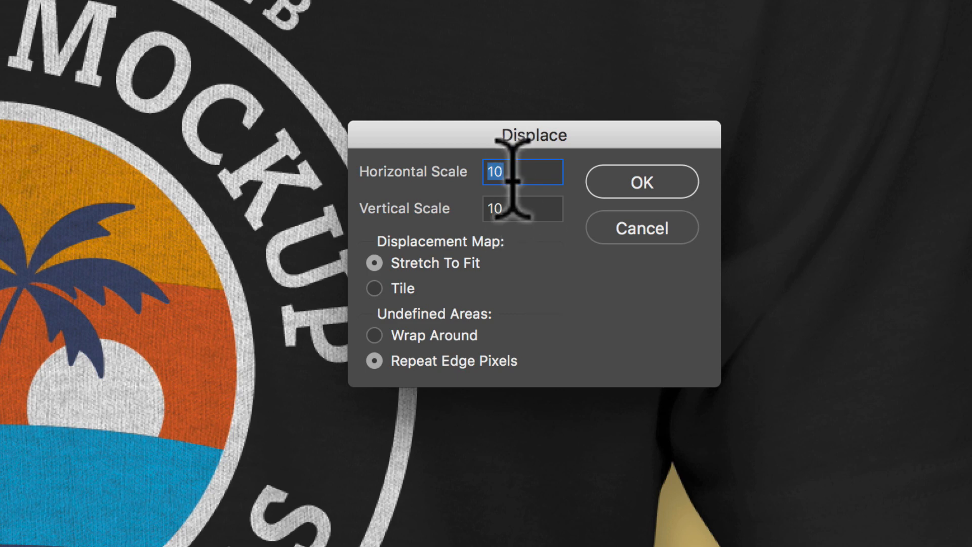
type("30")
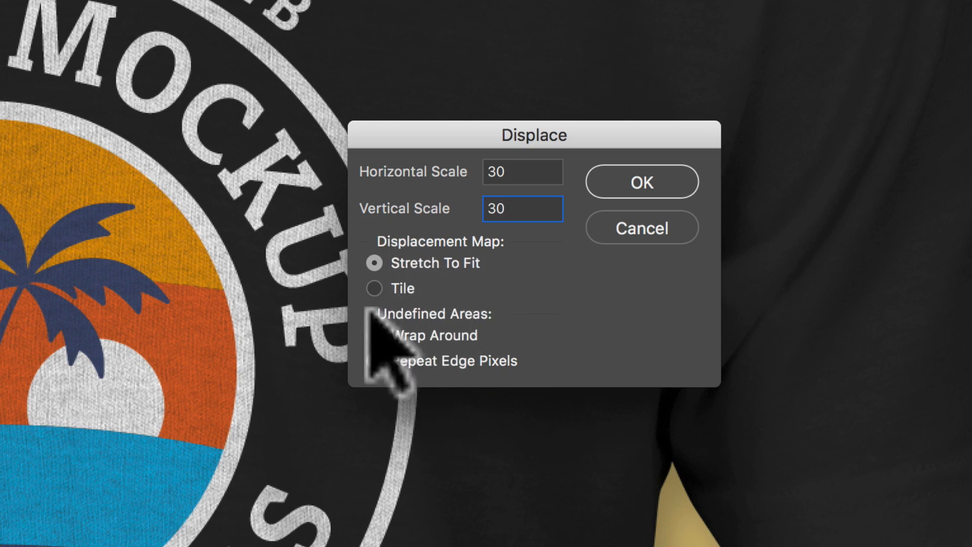
left_click(375, 361)
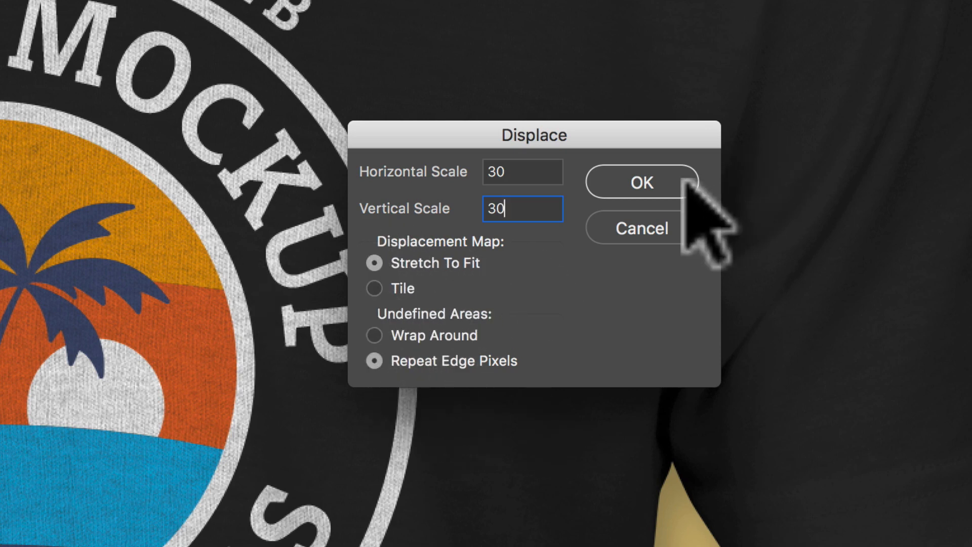
left_click(640, 181)
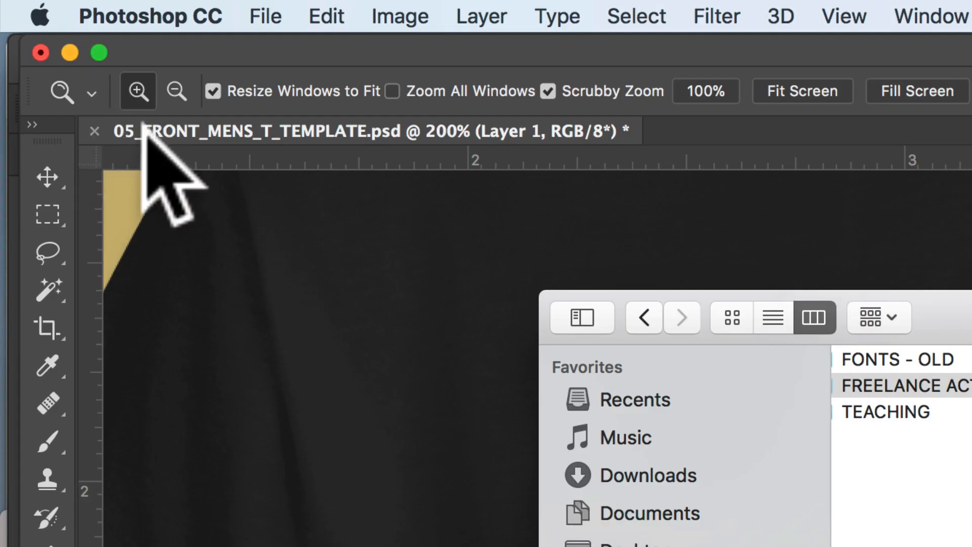
mouse_move(186, 187)
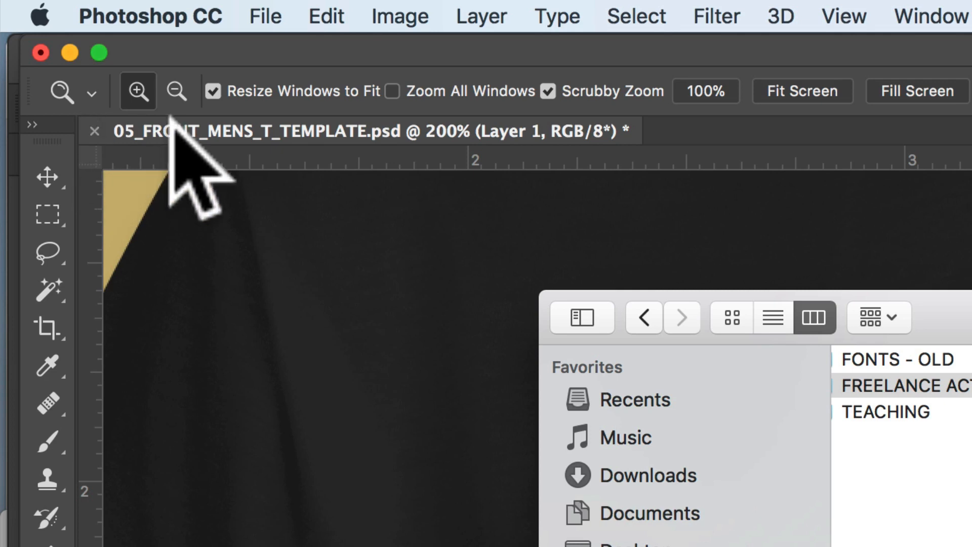
mouse_move(261, 205)
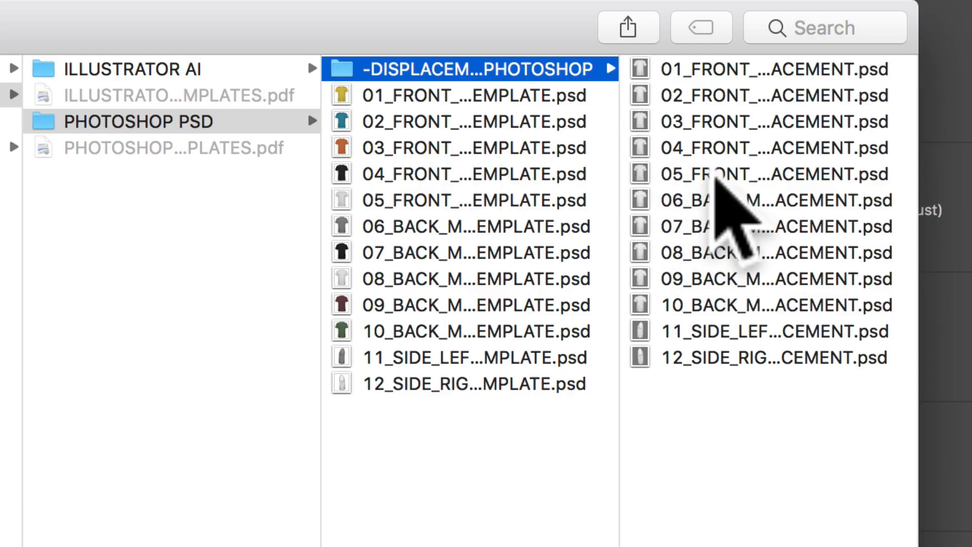
- Load 05_FRONT_MENS_T_DISPLACEMENT.psd as the displacement map for the logo
left_click(774, 174)
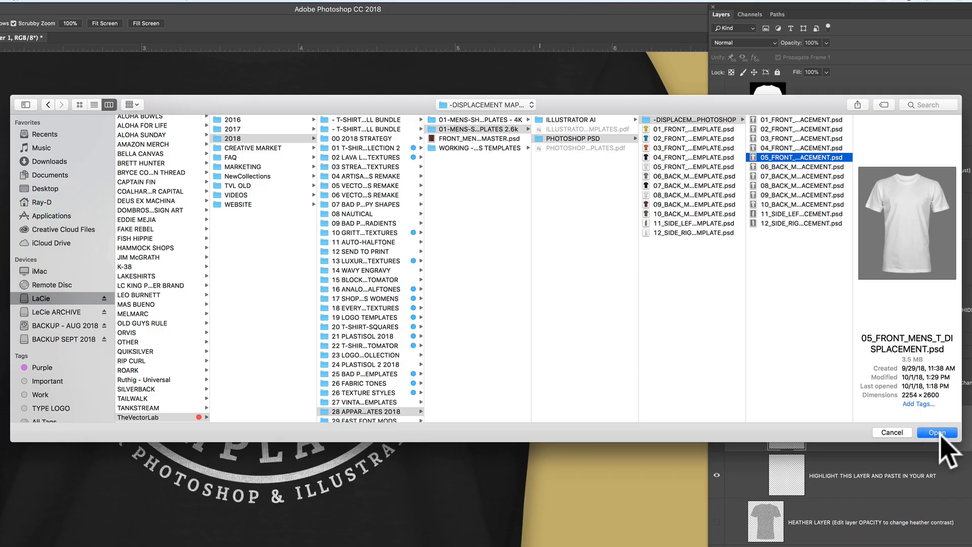
left_click(937, 433)
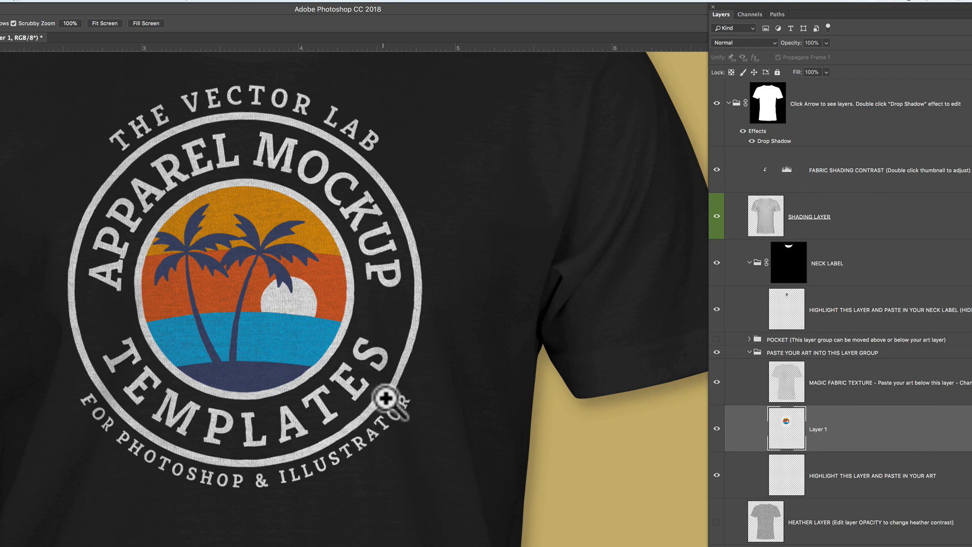
mouse_move(351, 289)
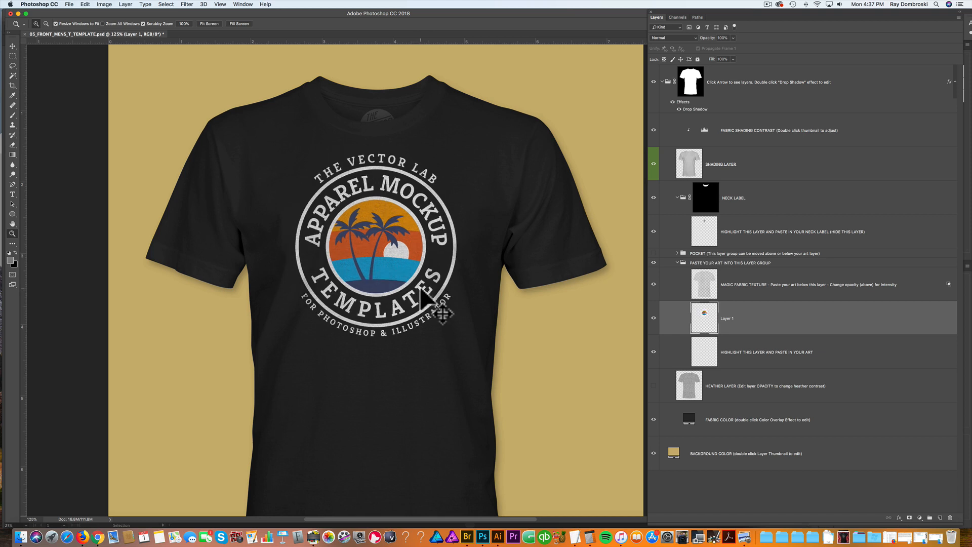
mouse_move(391, 275)
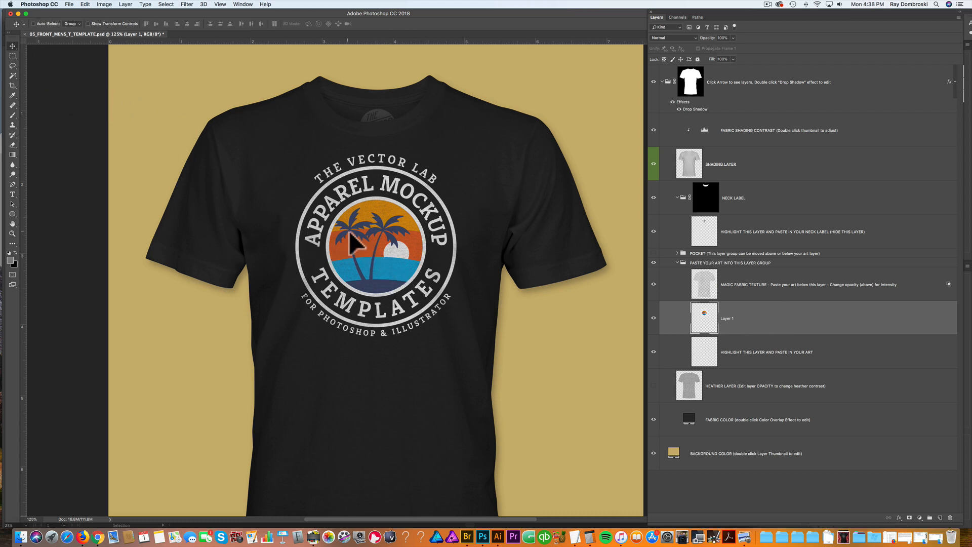
- Nudge the logo on the chest and rerun Displace at 30 with the same front T-shirt map
left_click_drag(356, 248, 361, 251)
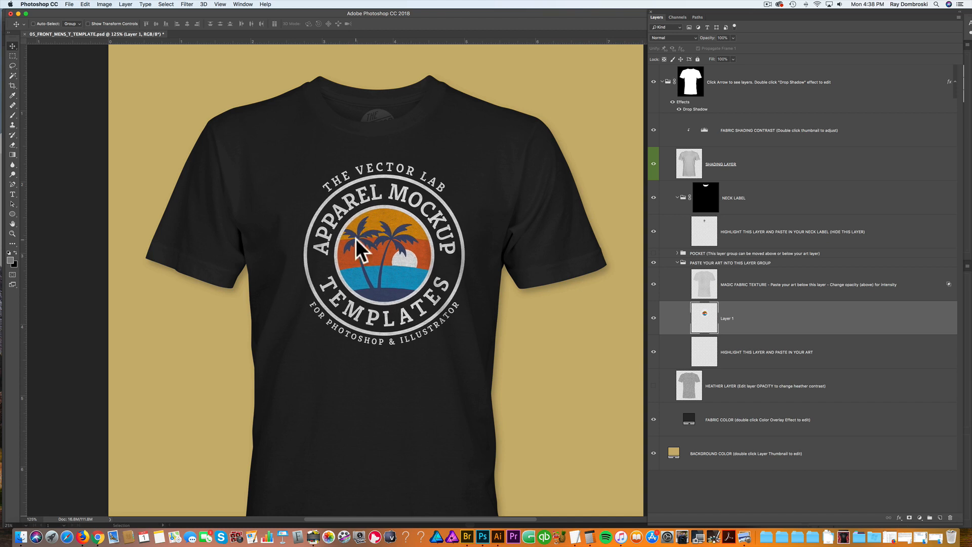
mouse_move(195, 12)
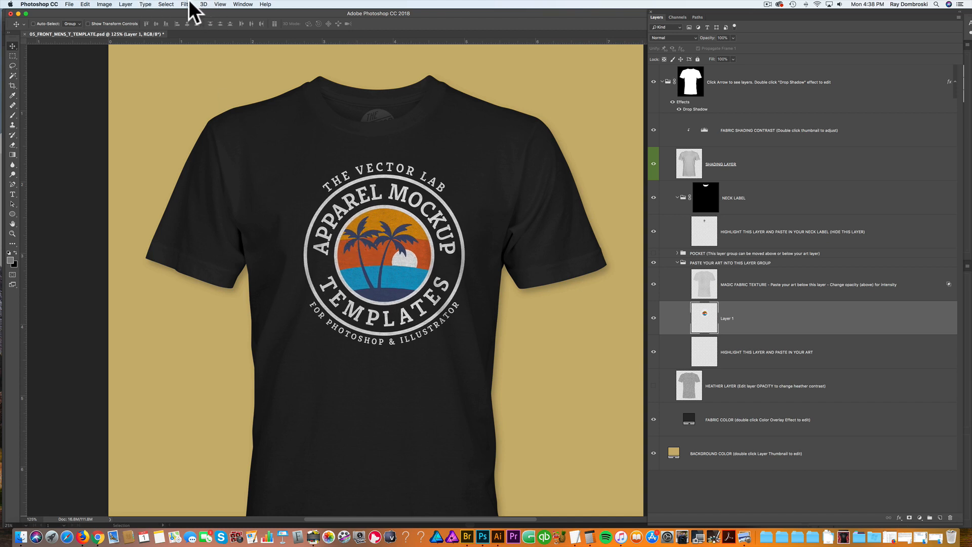
left_click(183, 4)
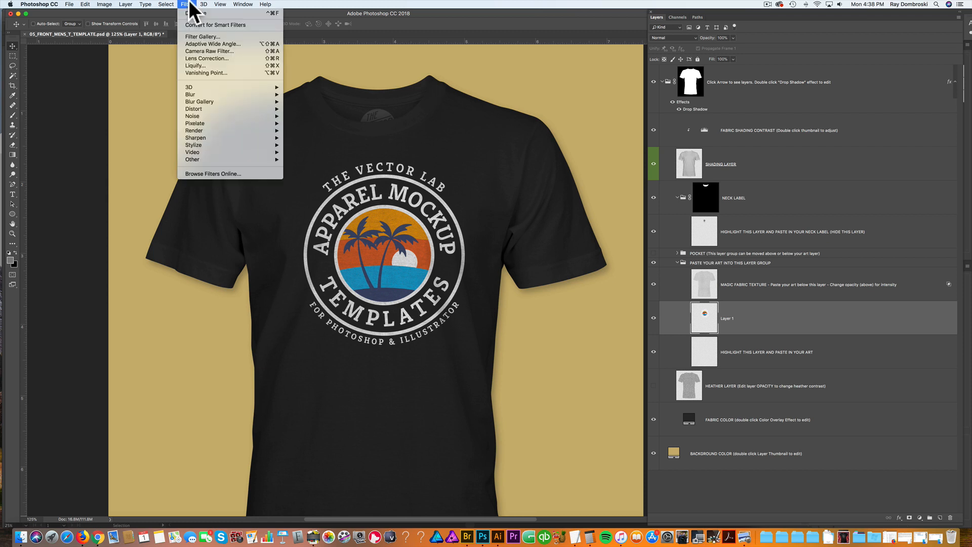
mouse_move(194, 109)
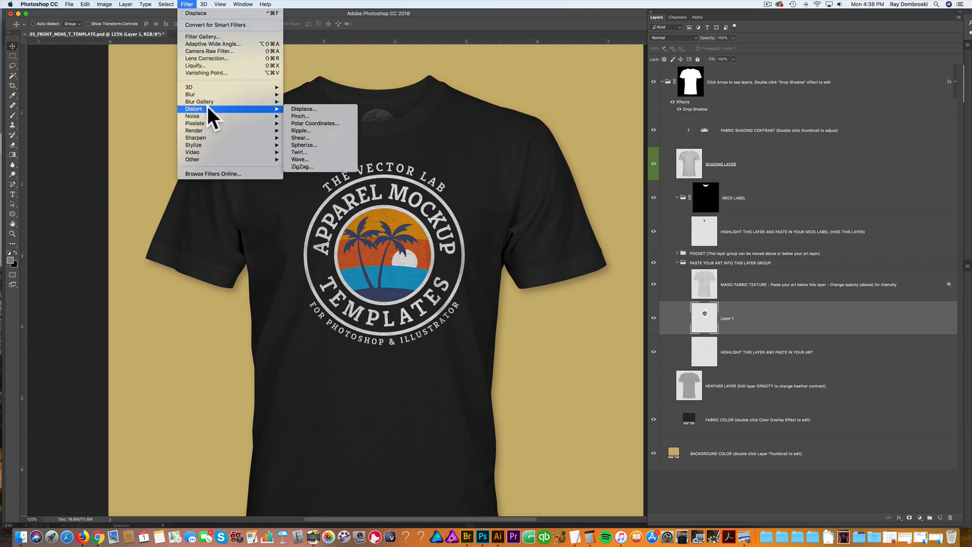
left_click(303, 108)
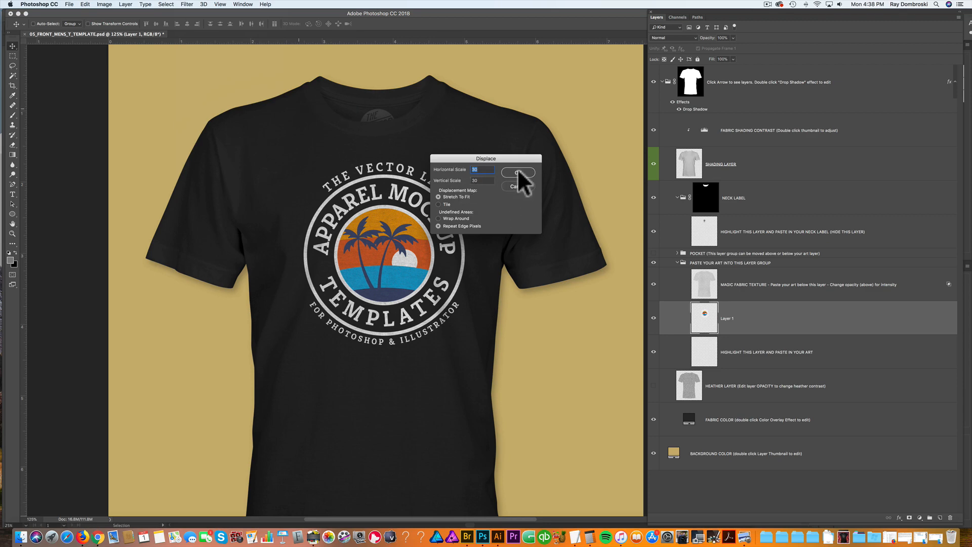
left_click(519, 173)
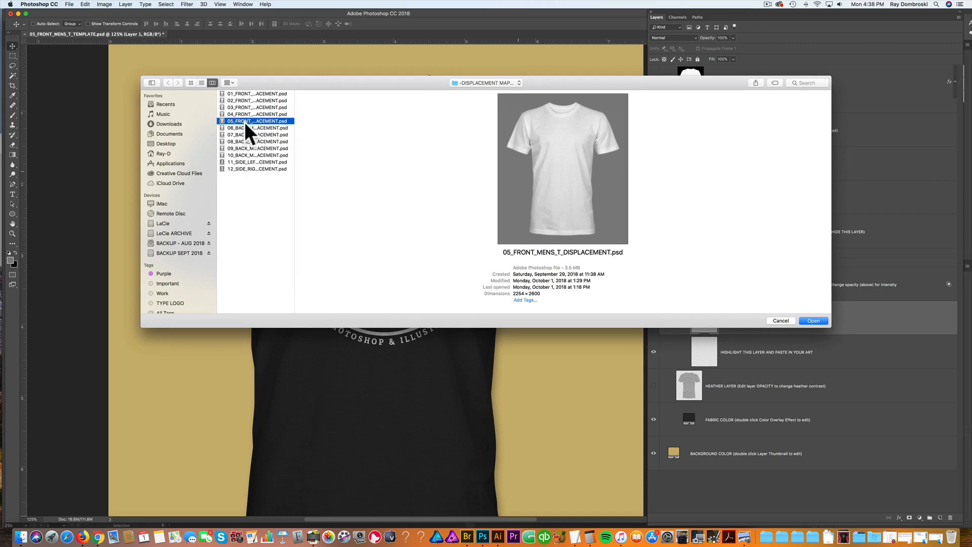
left_click(813, 321)
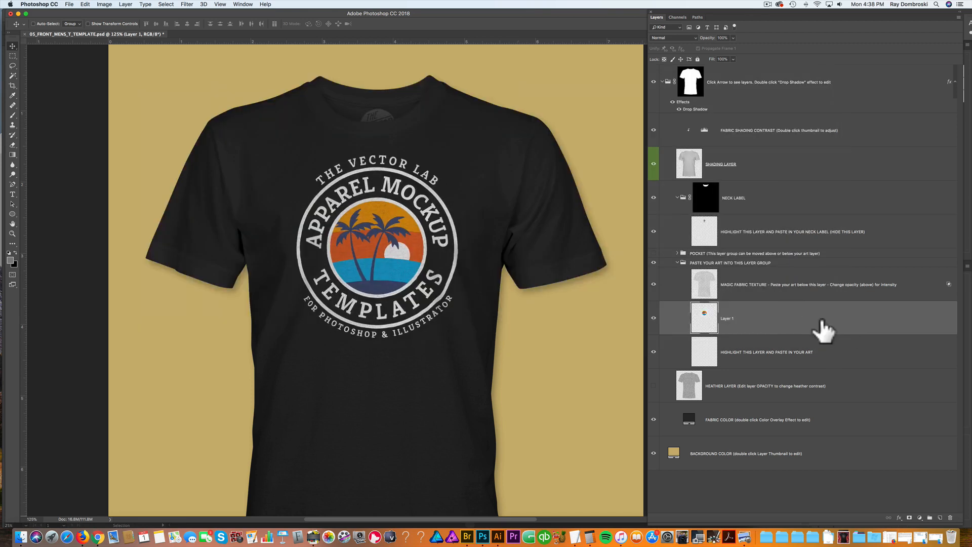